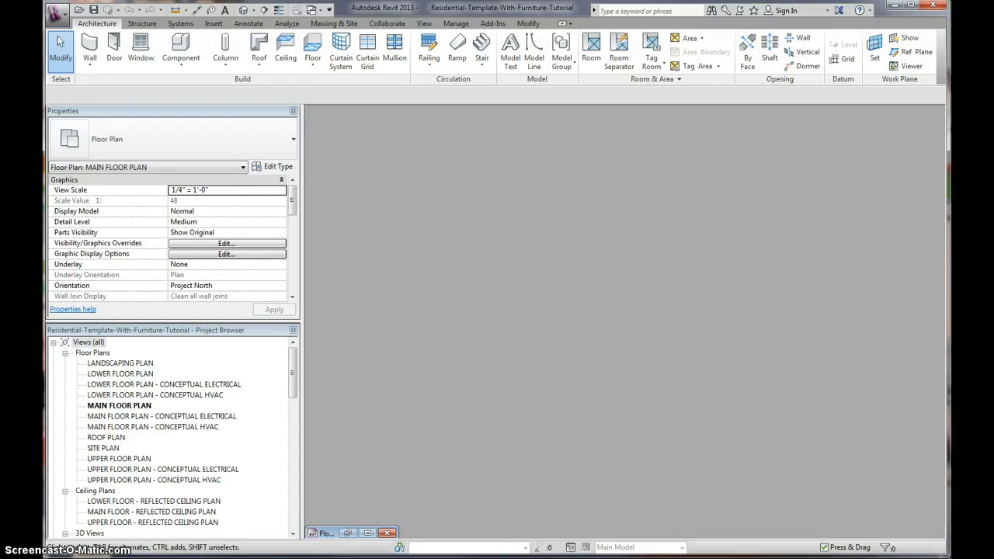
mouse_move(401, 326)
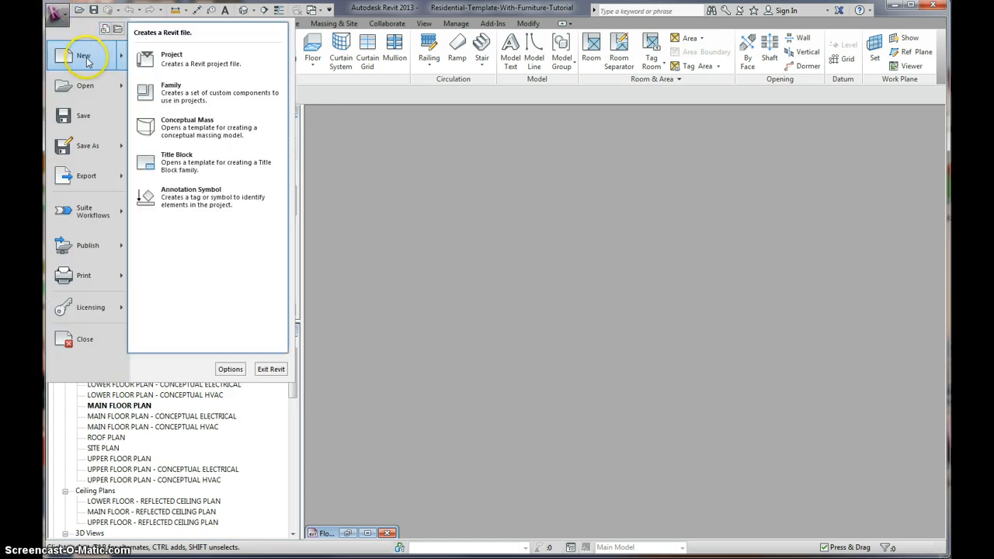
Step: Start a new project, dismiss the template chooser, and open the MAIN FLOOR PLAN view
click(171, 54)
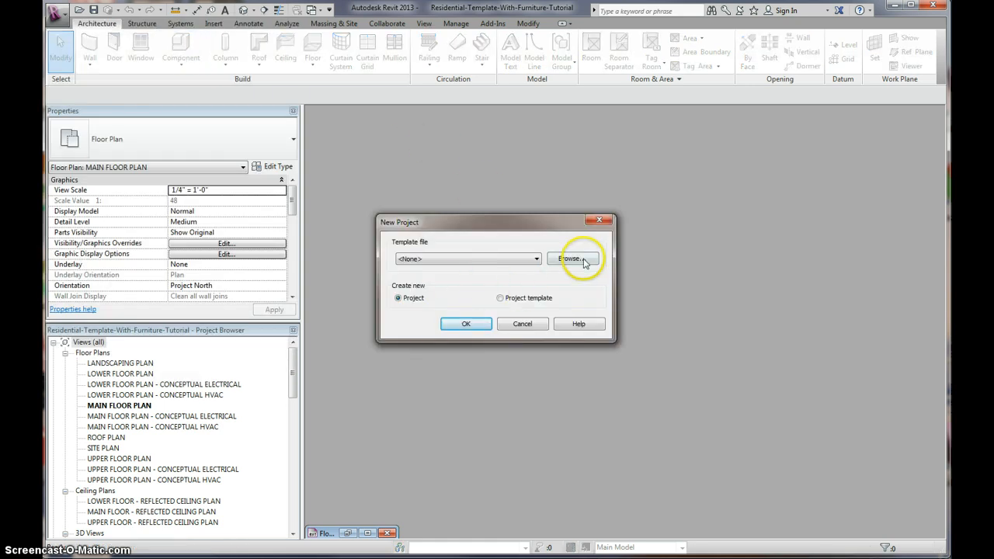
click(574, 258)
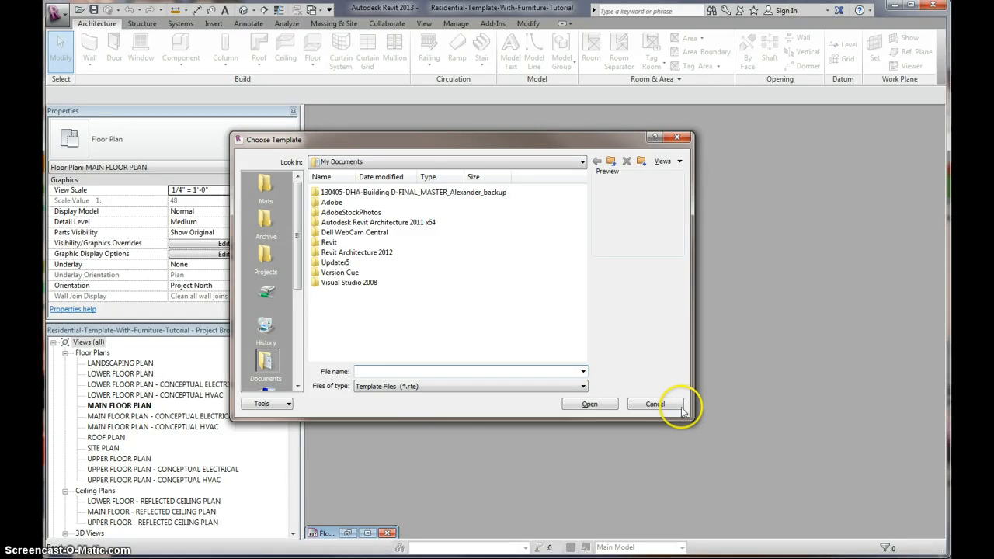
click(655, 404)
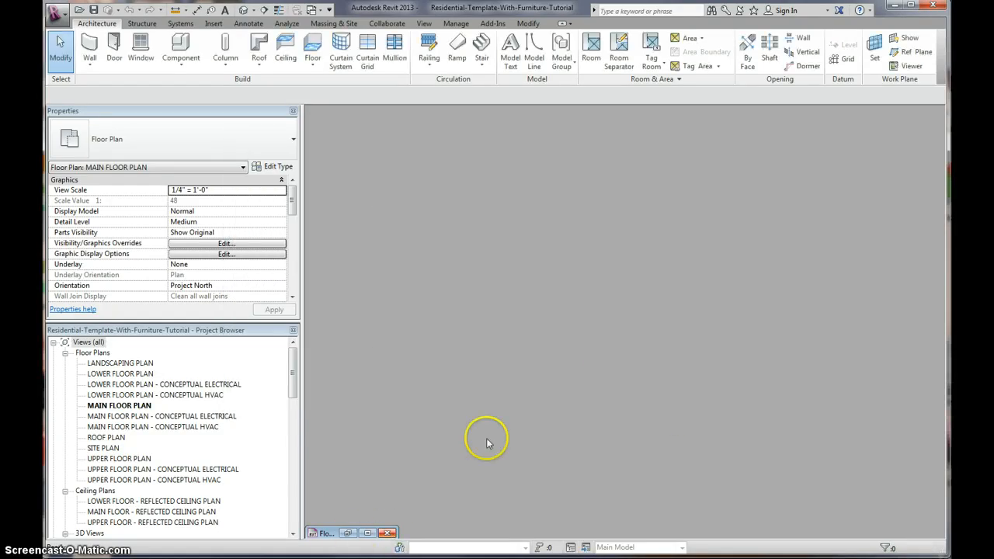
double_click(118, 405)
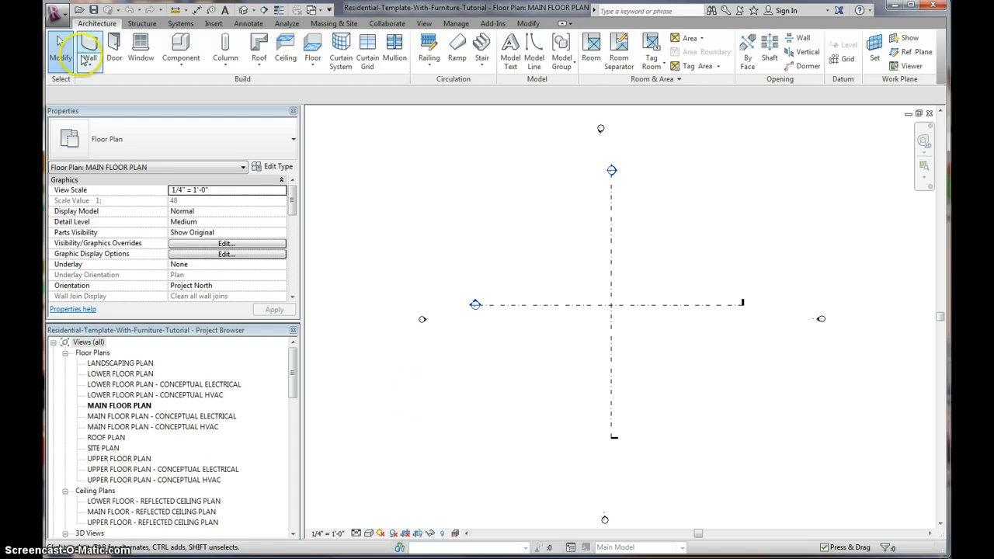
Step: Bring up Save As from the application menu and cancel without saving
click(55, 10)
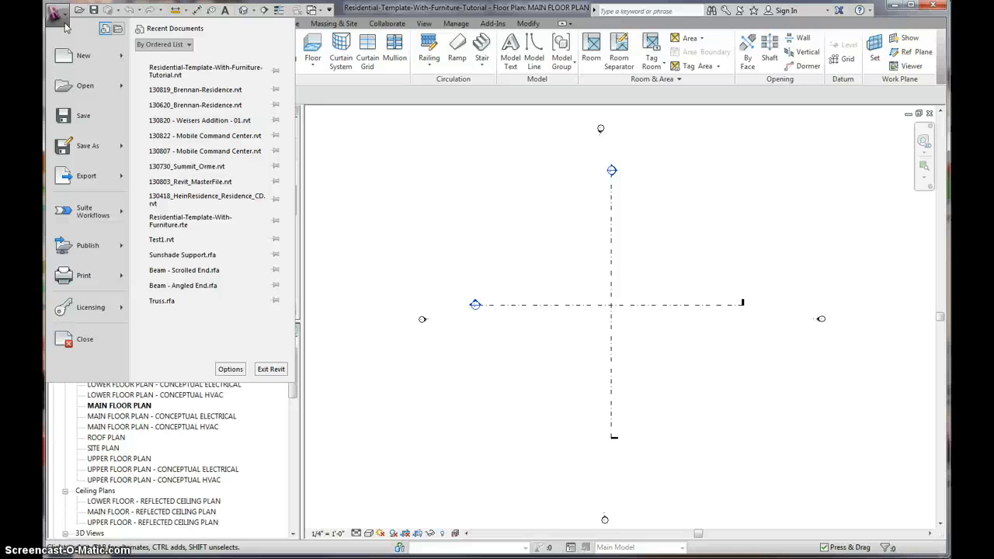
click(87, 146)
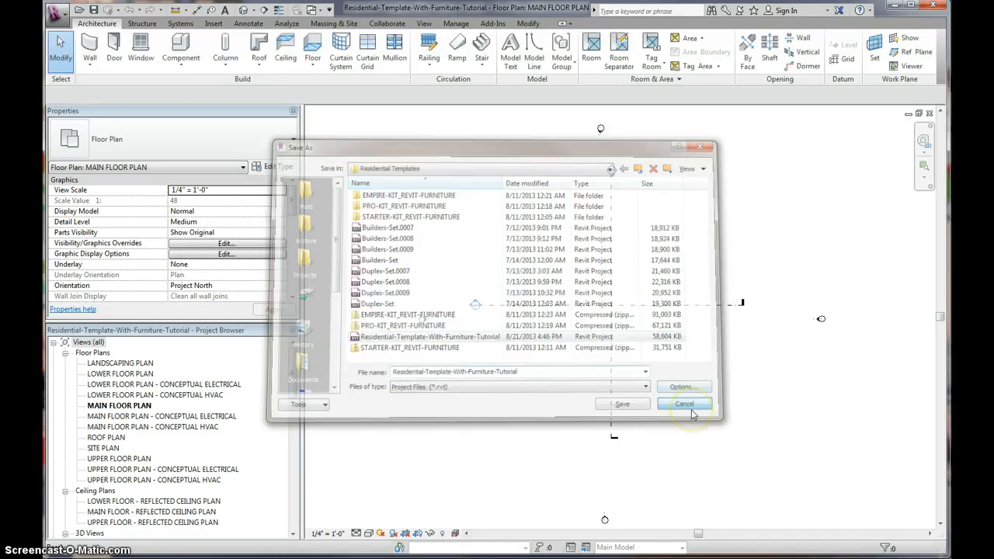
click(685, 404)
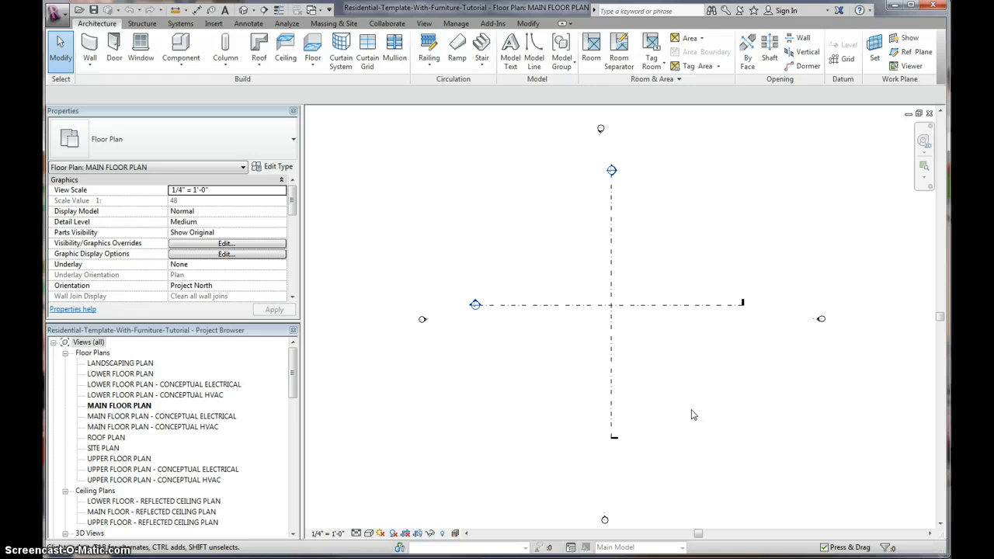
mouse_move(577, 379)
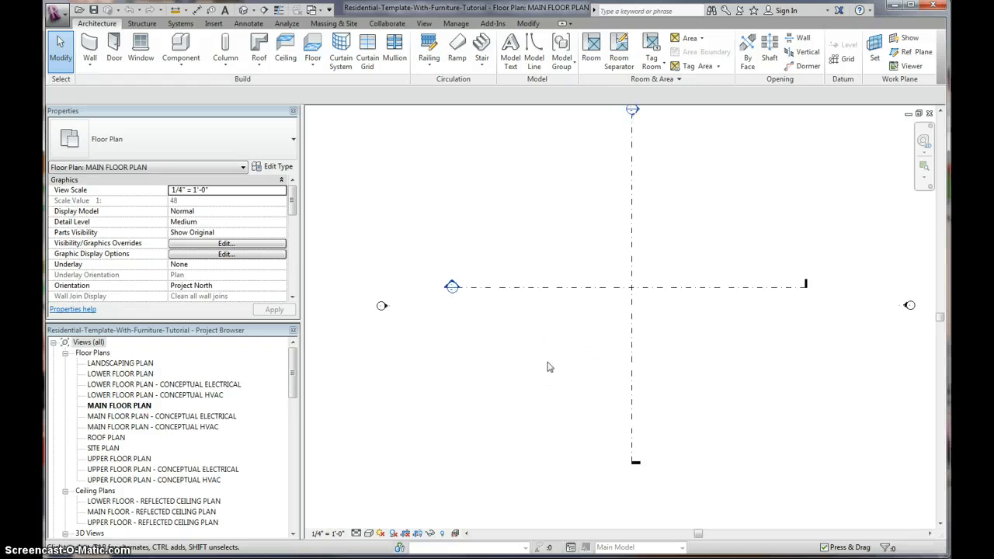
Step: Go to the building section view from the selected section line
click(598, 285)
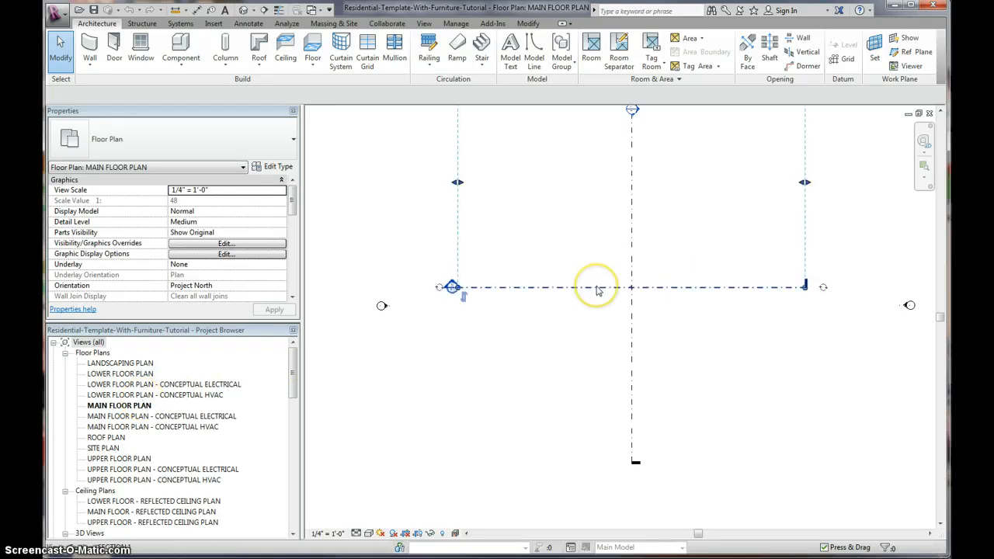
right_click(596, 288)
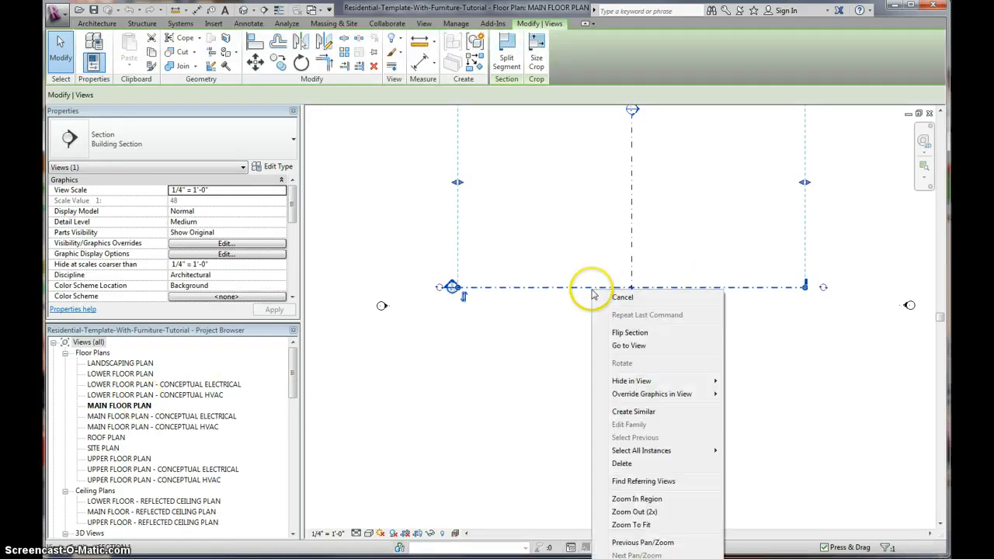
click(628, 344)
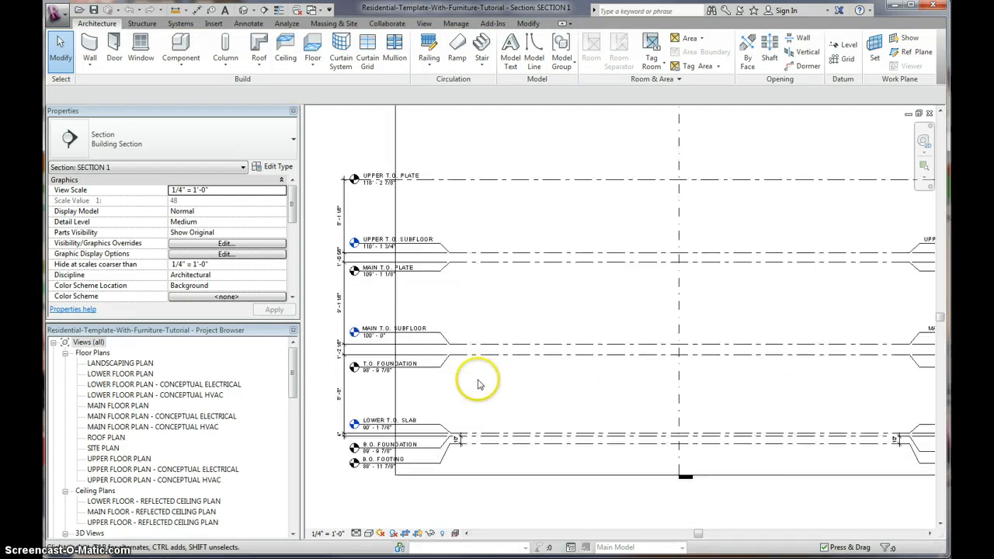
mouse_move(117, 410)
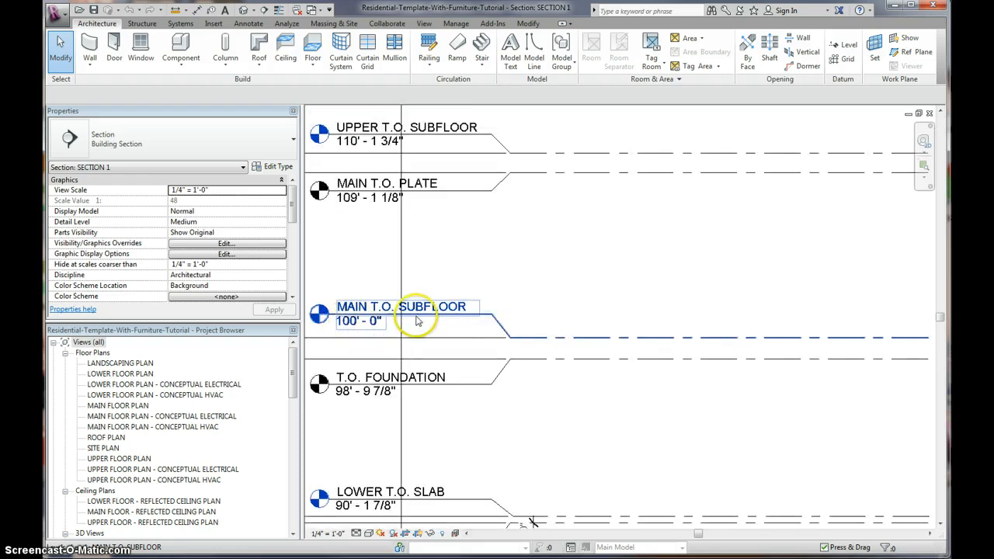
Step: Inspect the MAIN T.O. SUBFLOOR and MAIN T.O. PLATE level heads in Section 1
click(385, 183)
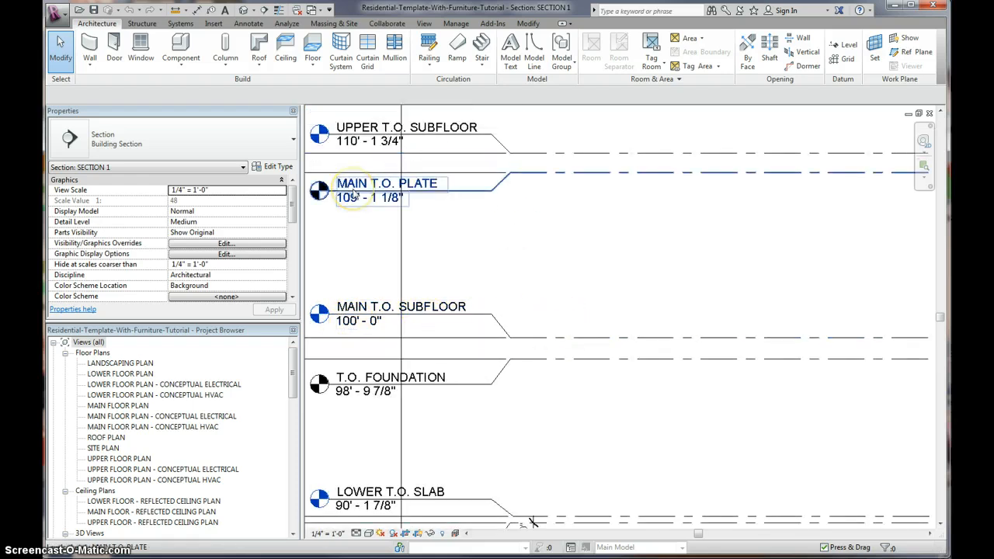
mouse_move(392, 197)
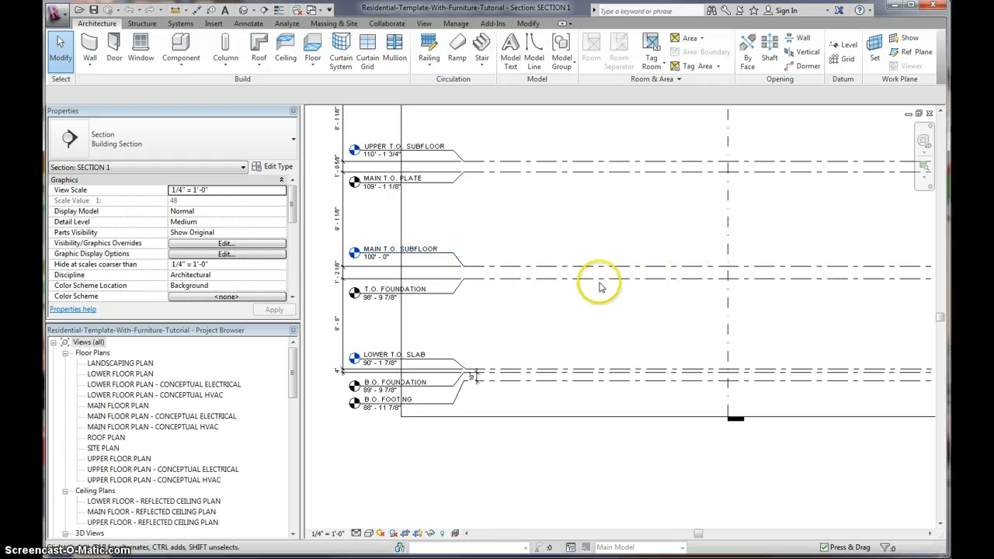
mouse_move(562, 211)
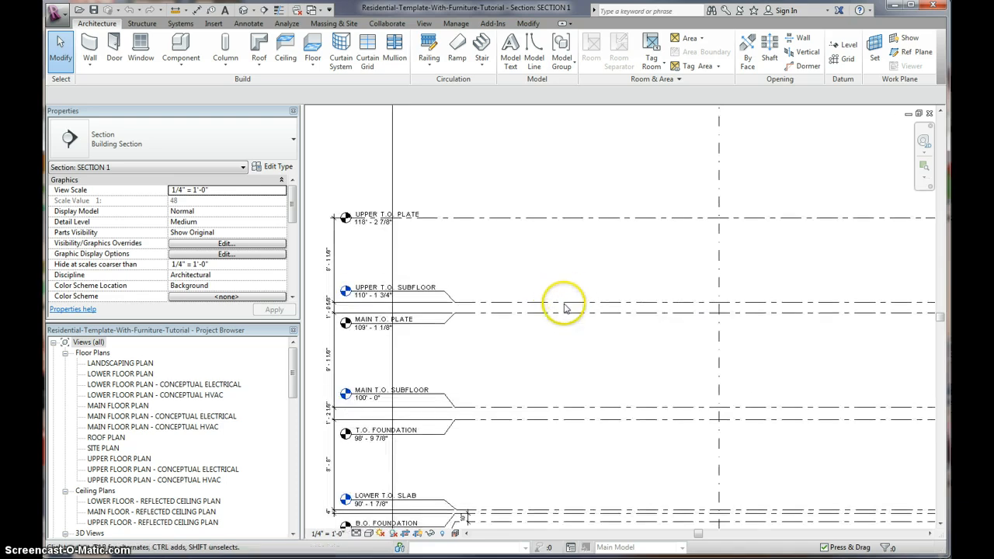
mouse_move(525, 310)
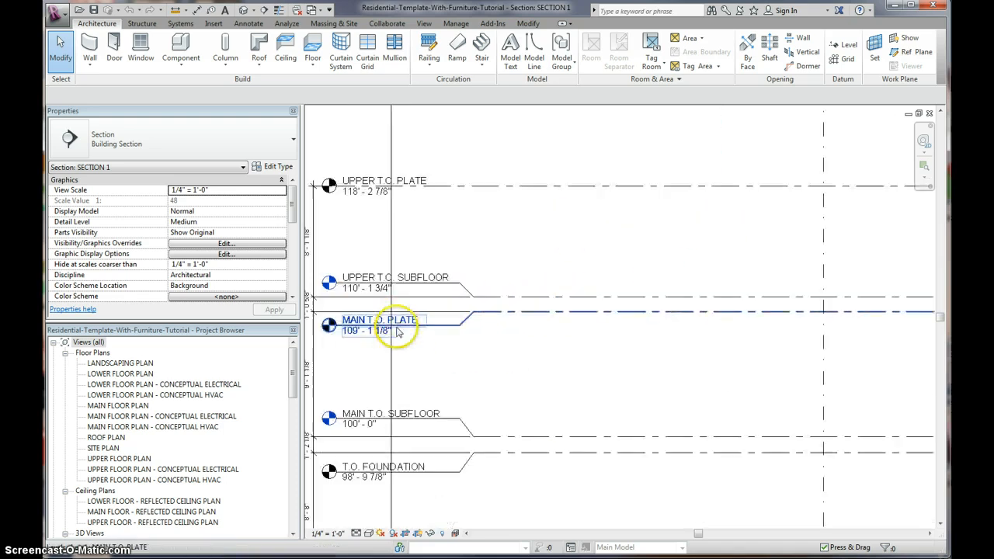
click(395, 278)
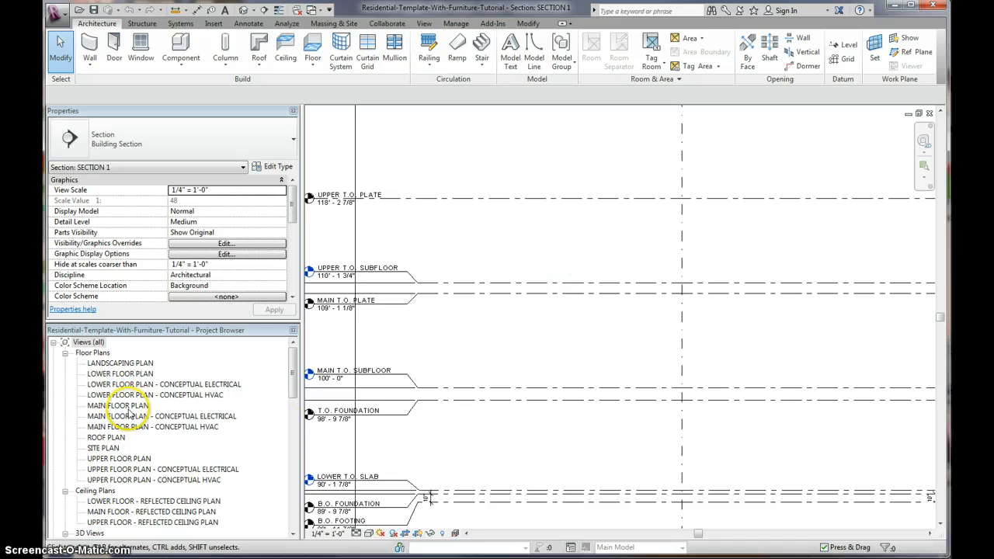
Step: Return to the main floor plan and set the Wall tool to Exterior 5 1/2" Wood Framing - 1/2" Gyp Interior
double_click(118, 404)
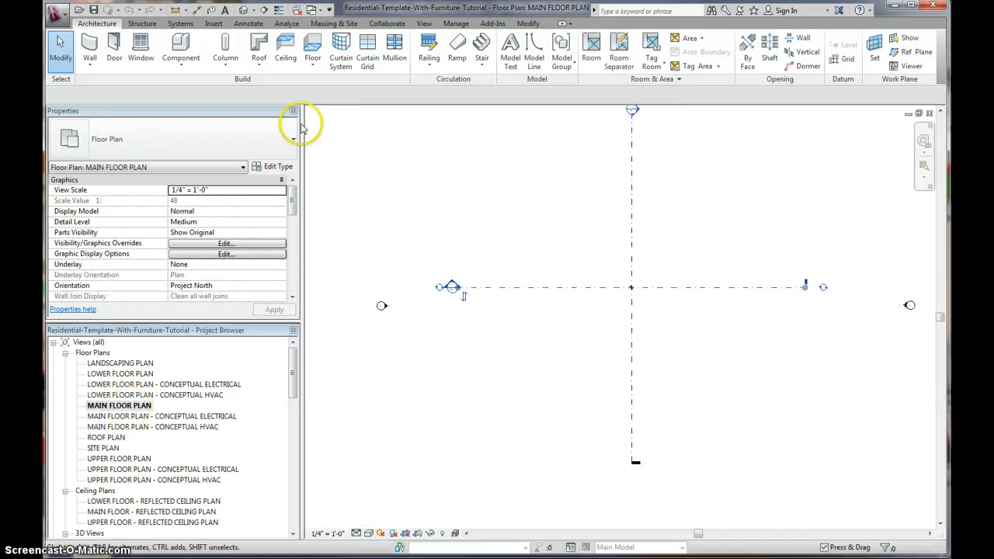
mouse_move(91, 47)
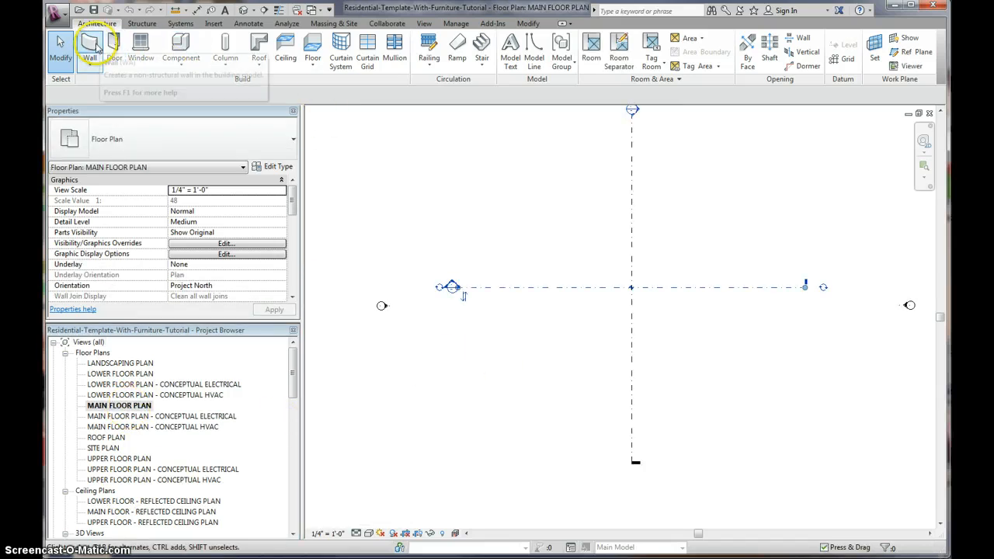
click(91, 50)
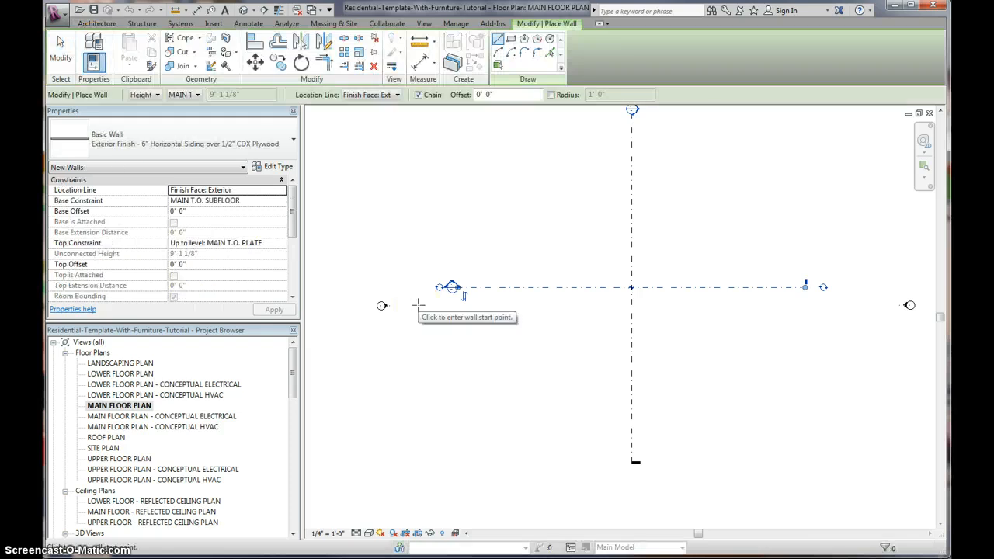
click(293, 143)
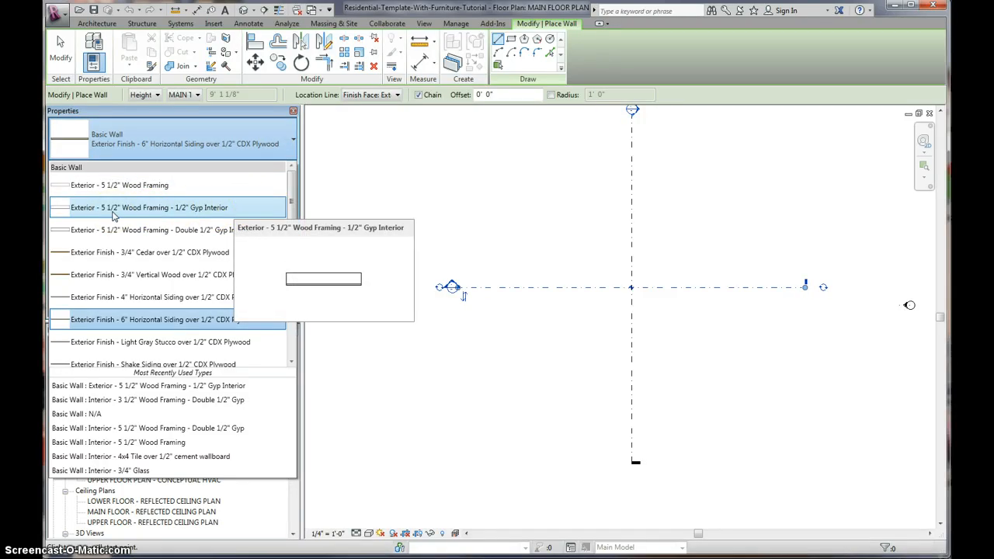
mouse_move(153, 208)
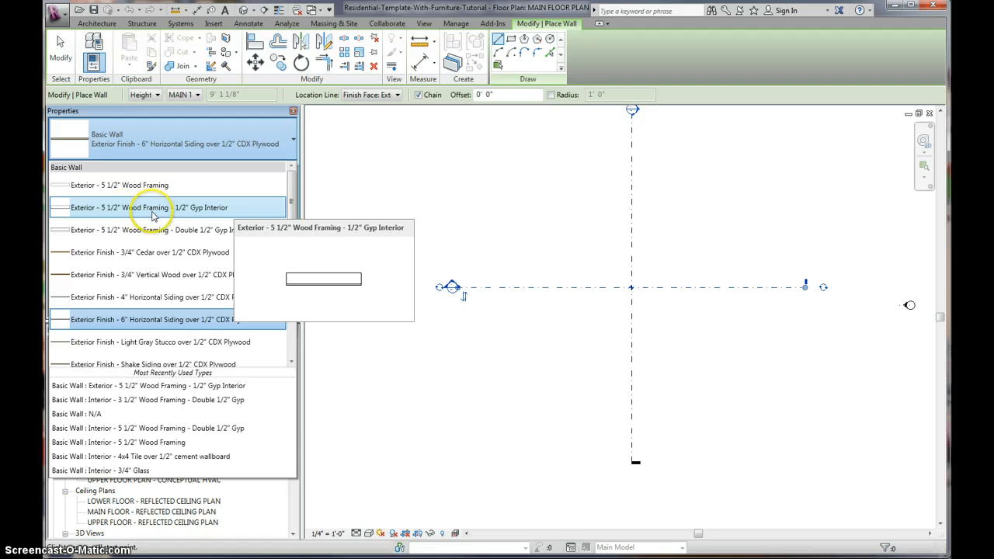
click(143, 208)
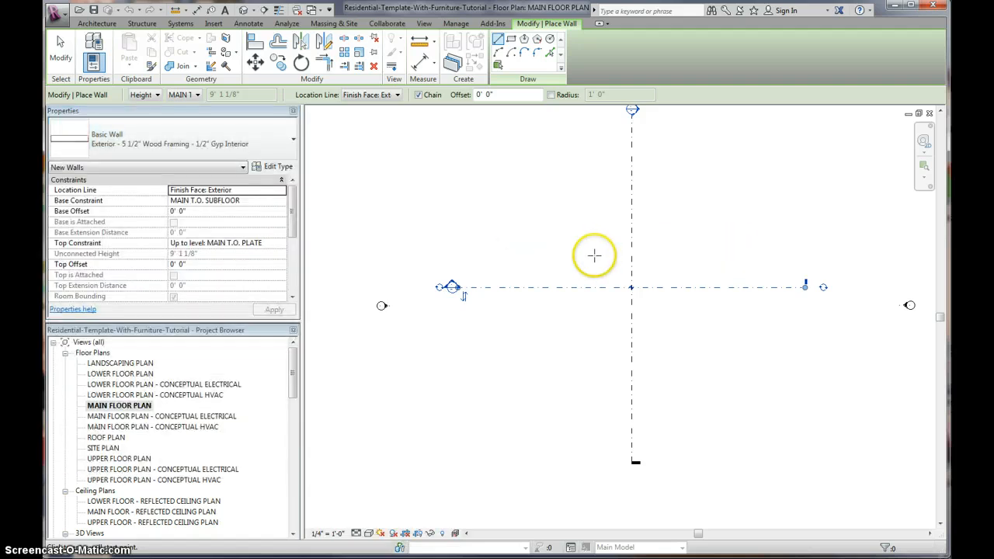
Step: Pick corner points to draw the closed rectangle of exterior walls
click(397, 95)
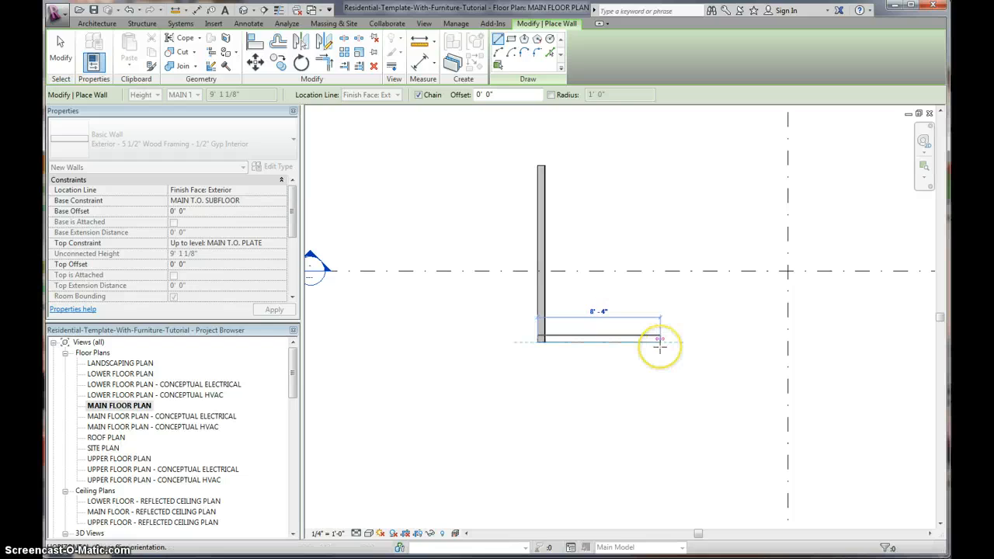
mouse_move(804, 215)
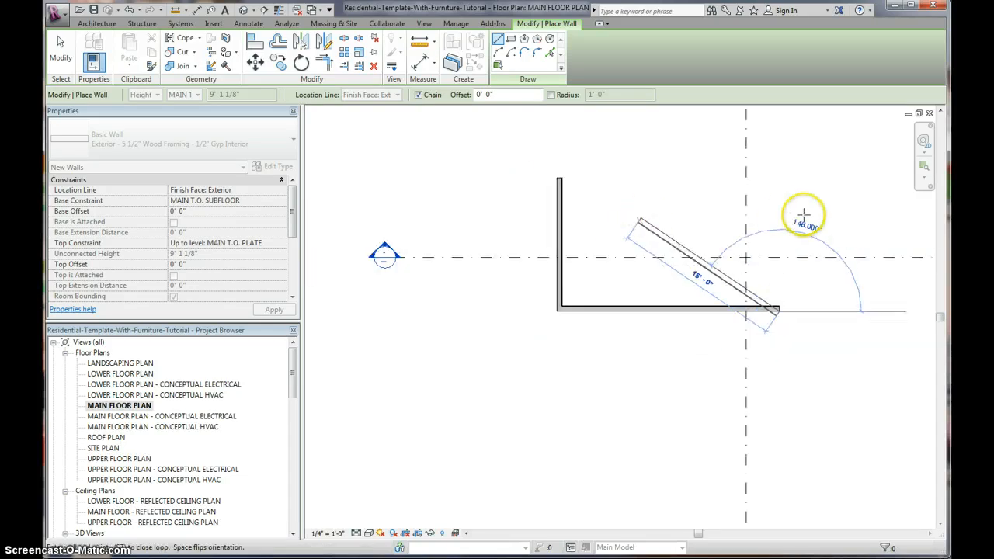
mouse_move(777, 211)
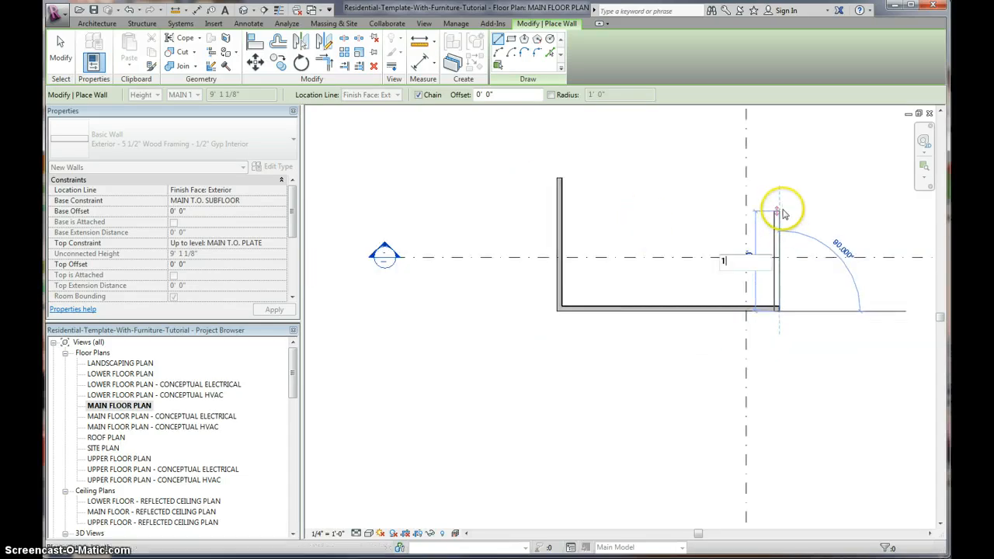
click(559, 179)
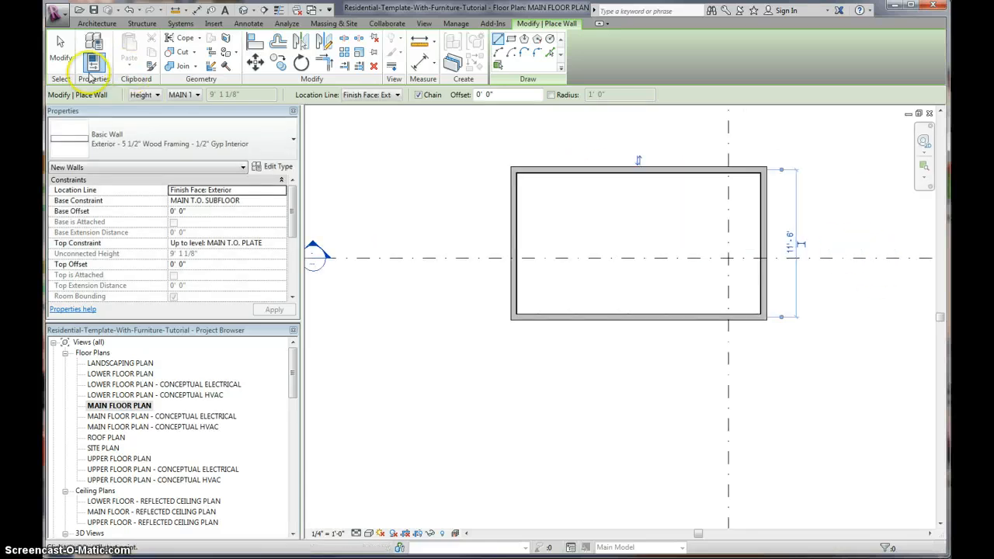
Step: Select the four exterior walls to check their Base and Top Constraints in Properties
click(438, 257)
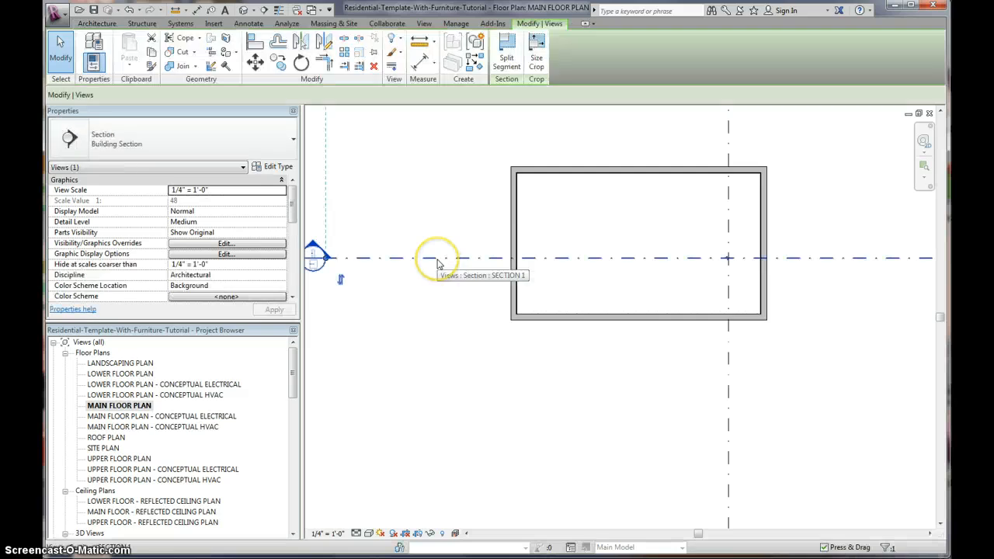
click(516, 214)
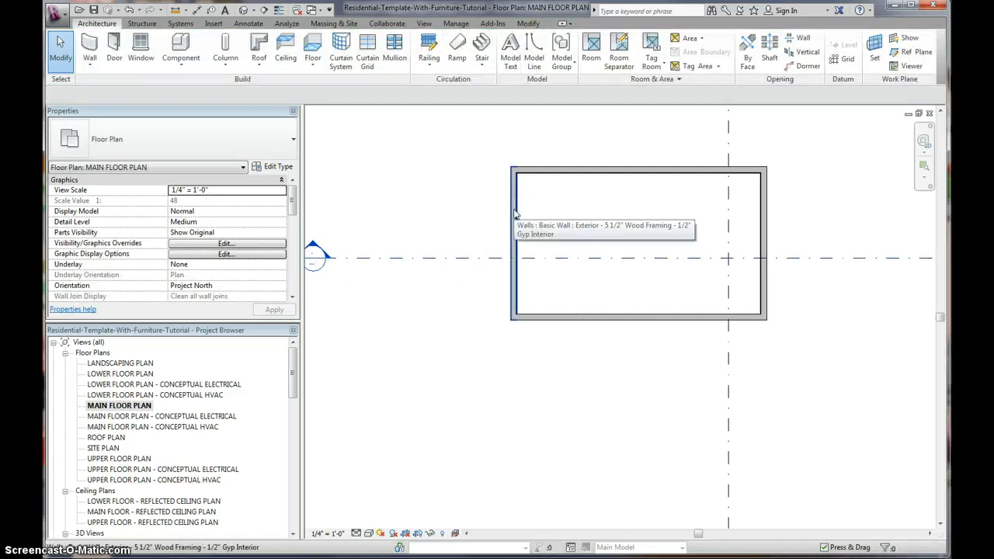
click(531, 196)
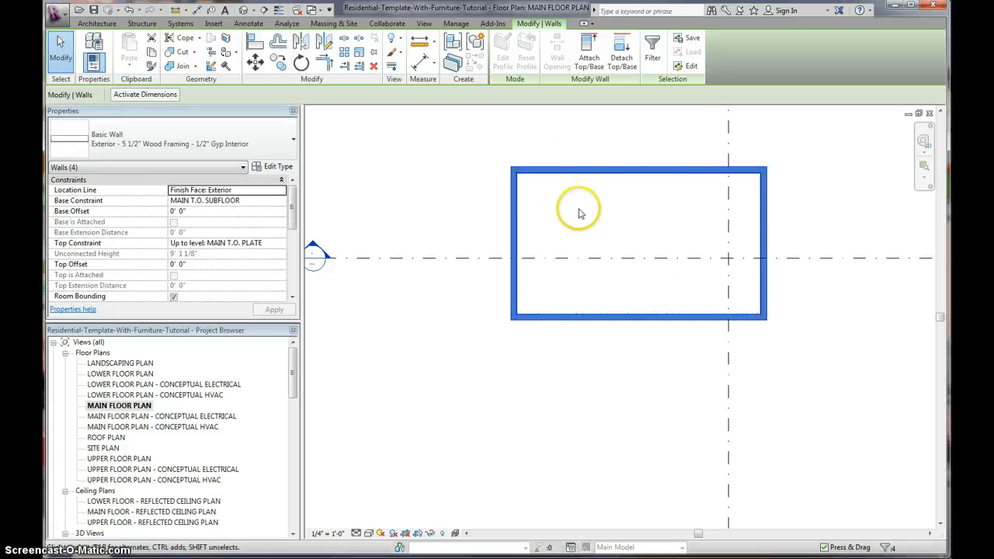
mouse_move(225, 205)
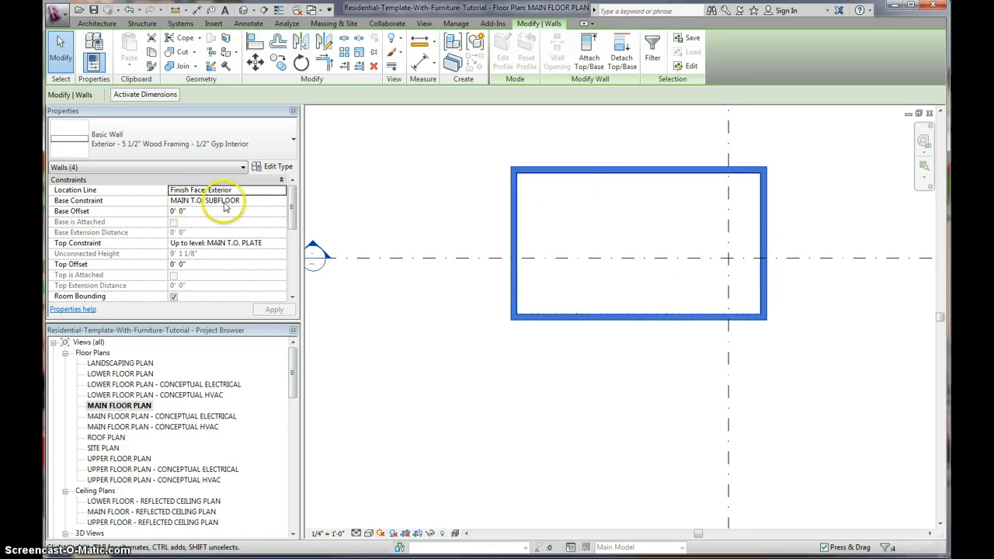
mouse_move(121, 253)
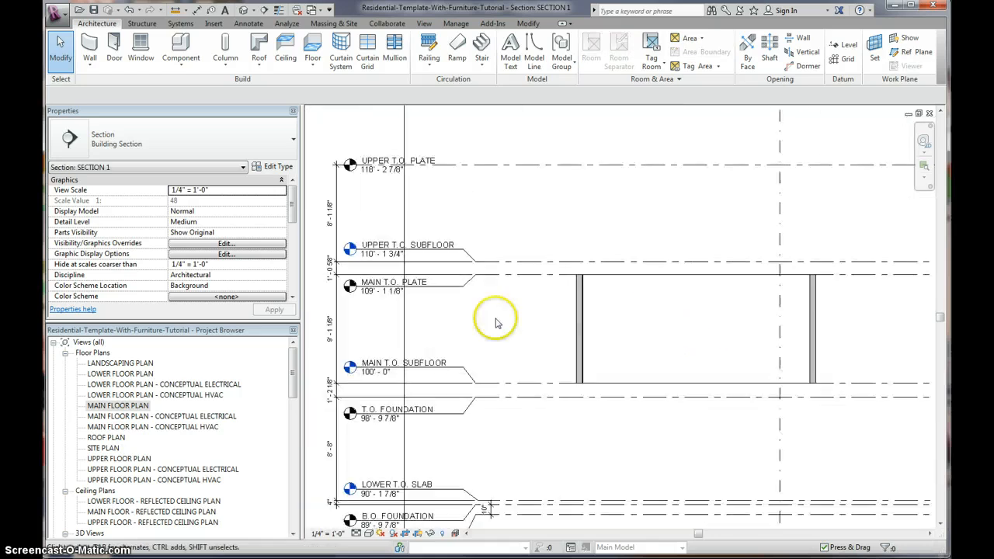
double_click(118, 406)
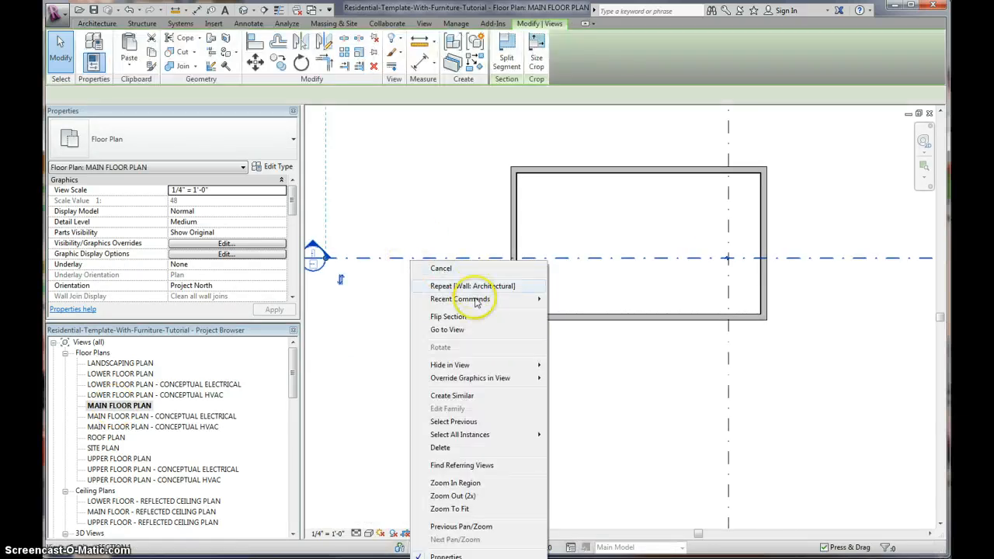
click(447, 330)
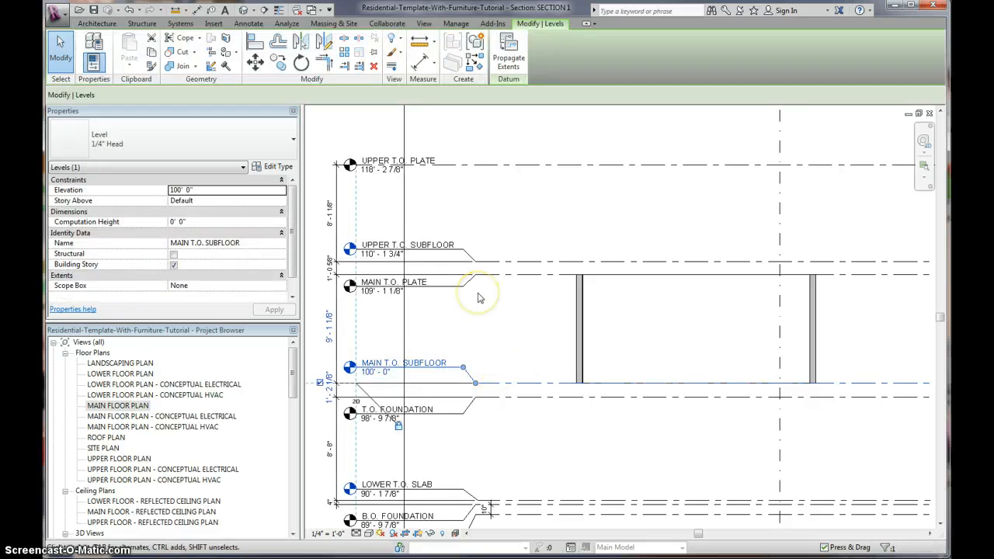
mouse_move(478, 298)
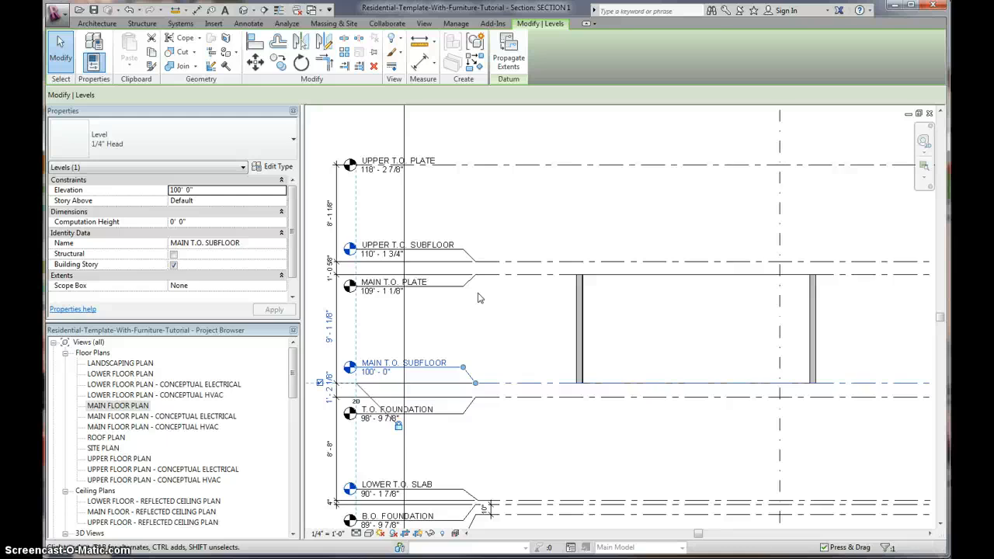
click(292, 140)
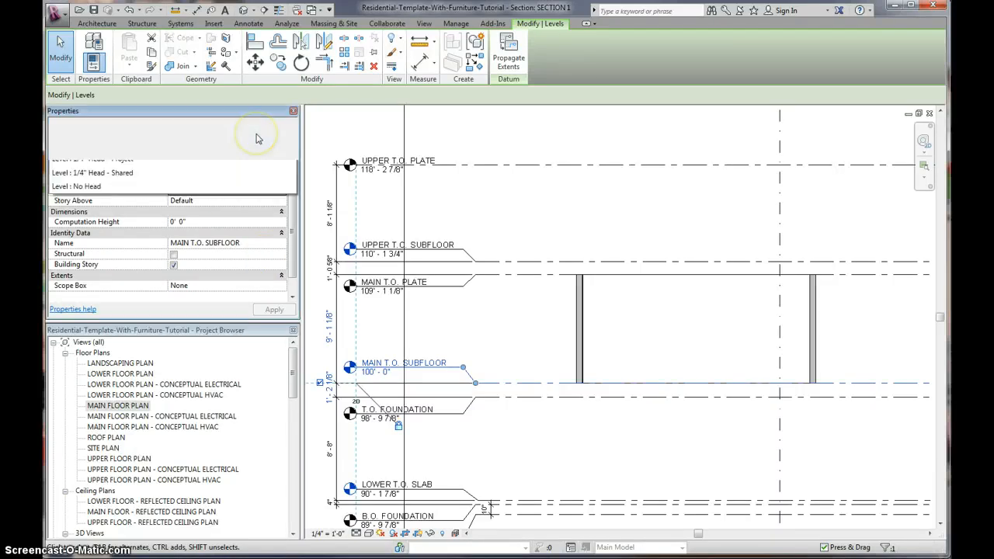
click(292, 140)
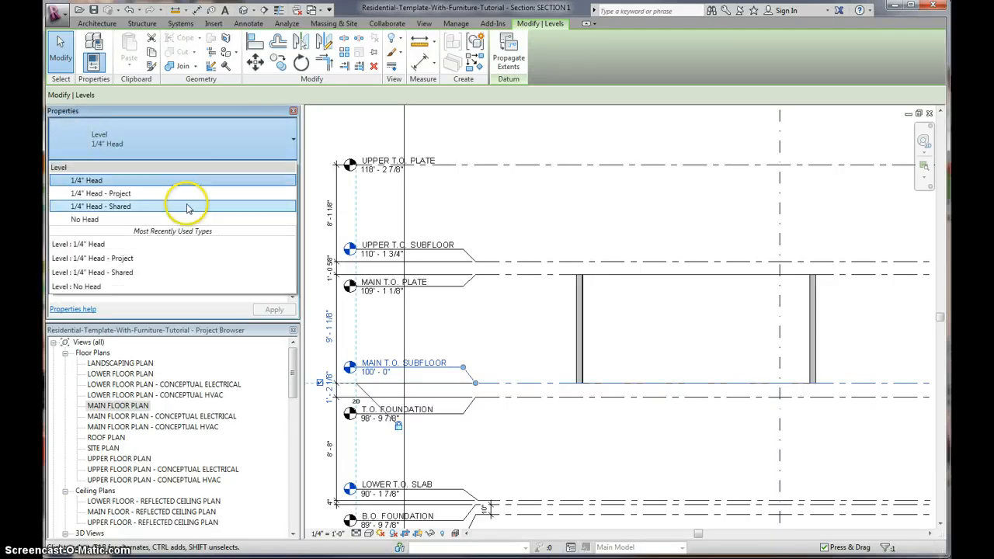
click(100, 205)
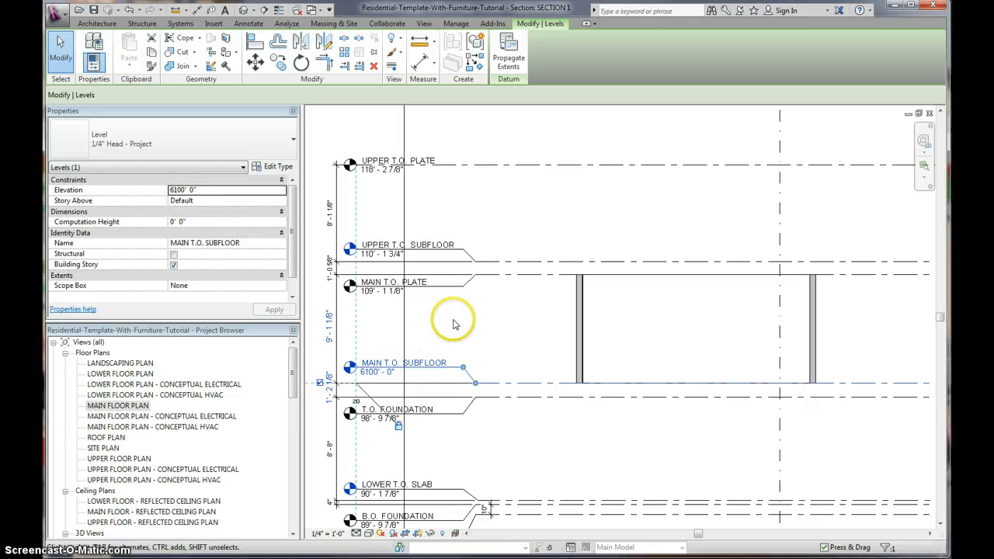
mouse_move(453, 323)
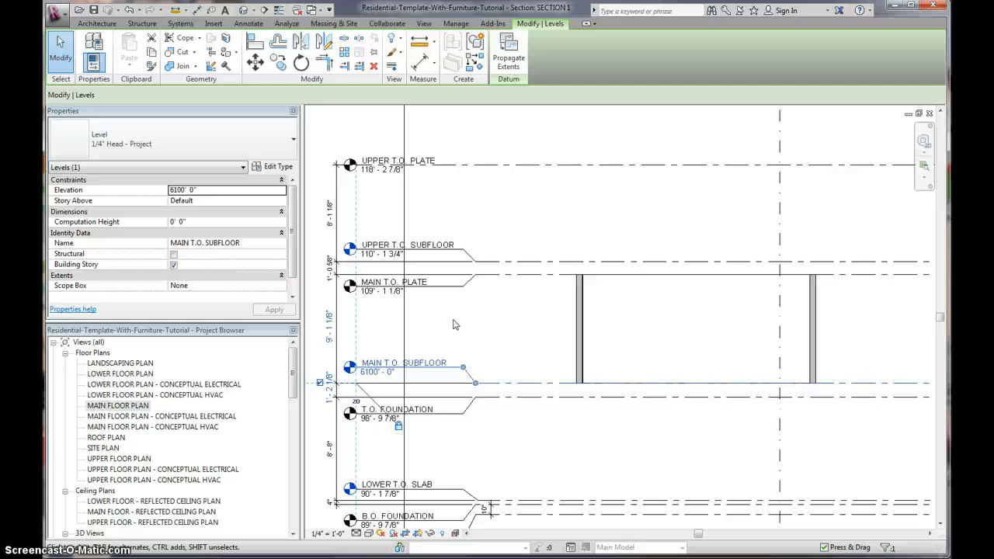
click(292, 138)
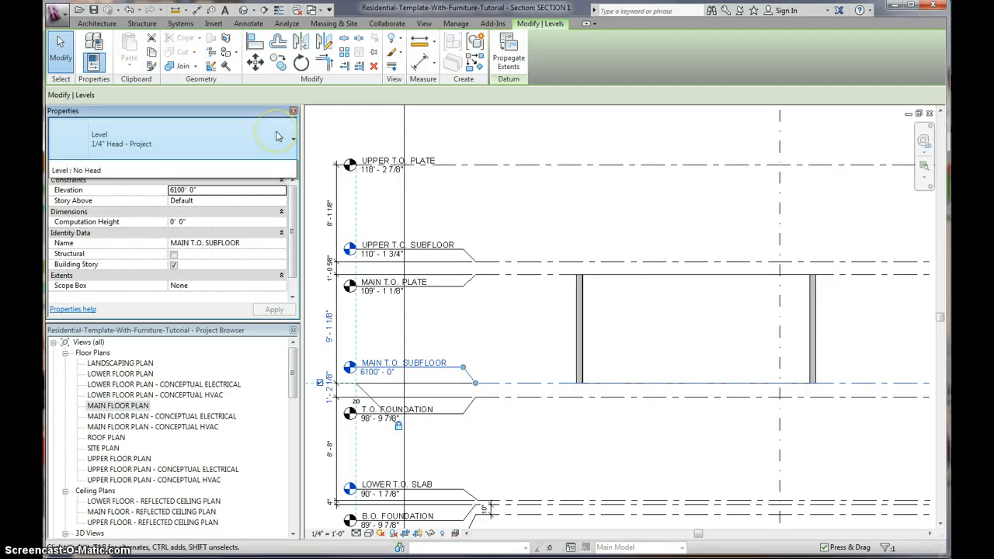
click(292, 137)
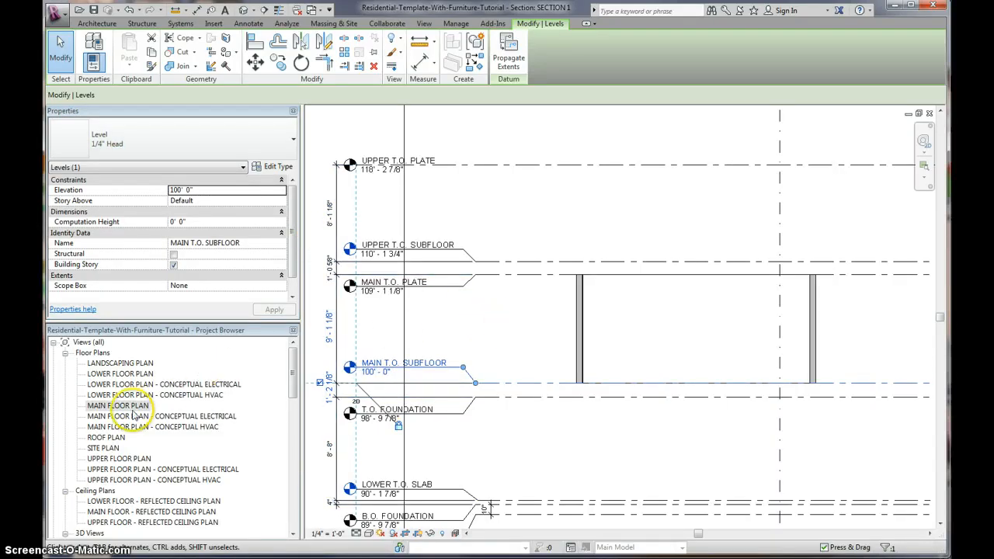
Step: In the main floor plan, start a floor of 3/4" T&G Plywood Sheathing over 11 7/8" I-Joist Framing
double_click(118, 405)
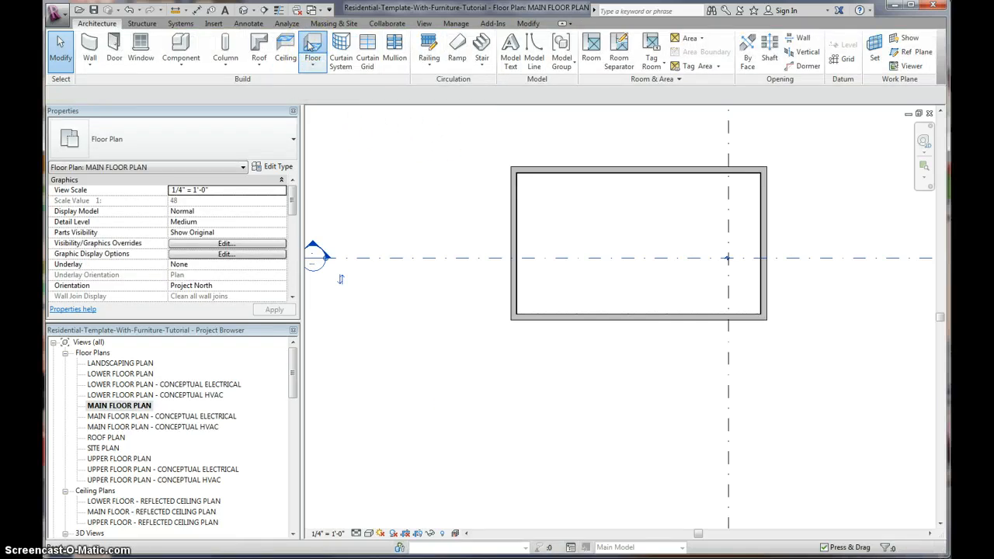
click(312, 46)
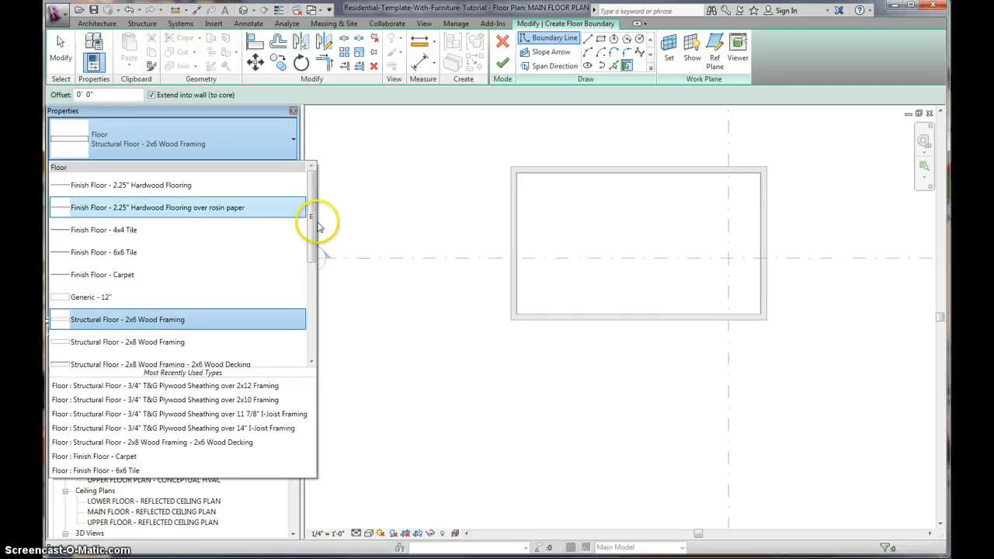
scroll(down, 3)
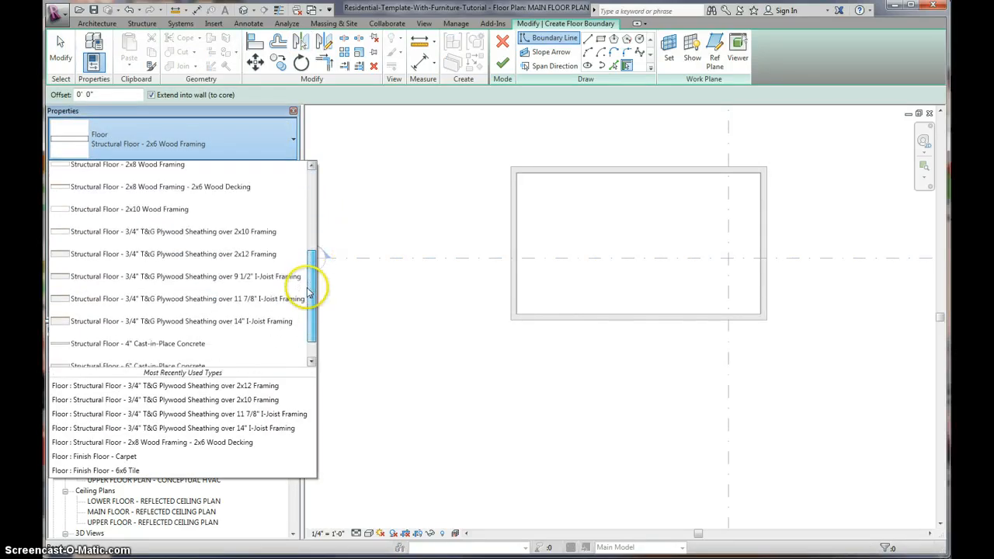
click(182, 298)
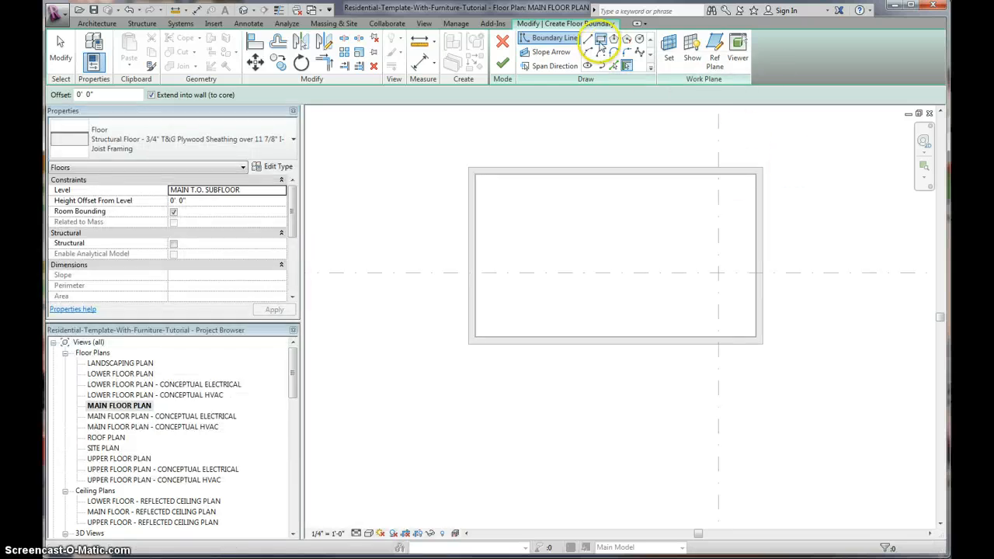
Step: Outline the floor boundary by picking the walls and finish edit mode
click(602, 43)
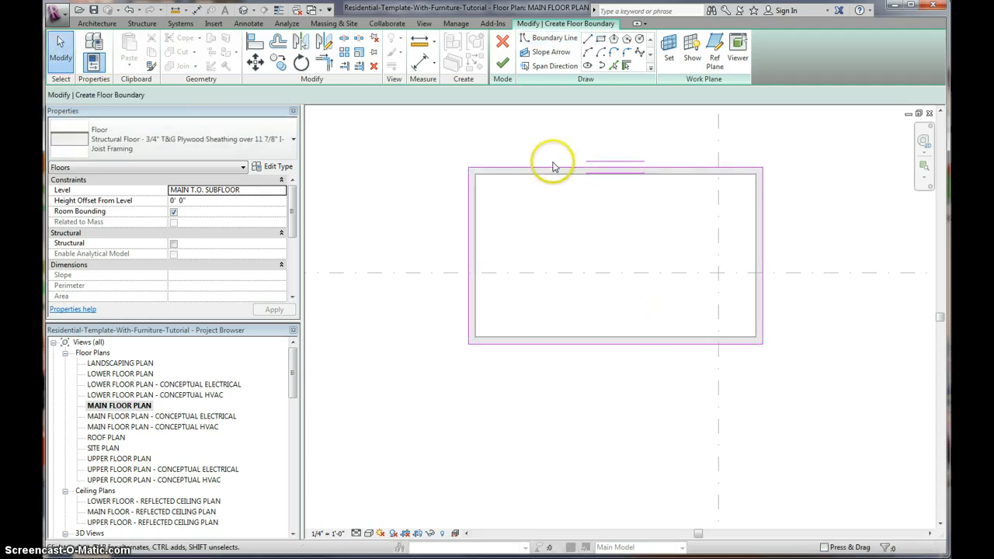
click(614, 164)
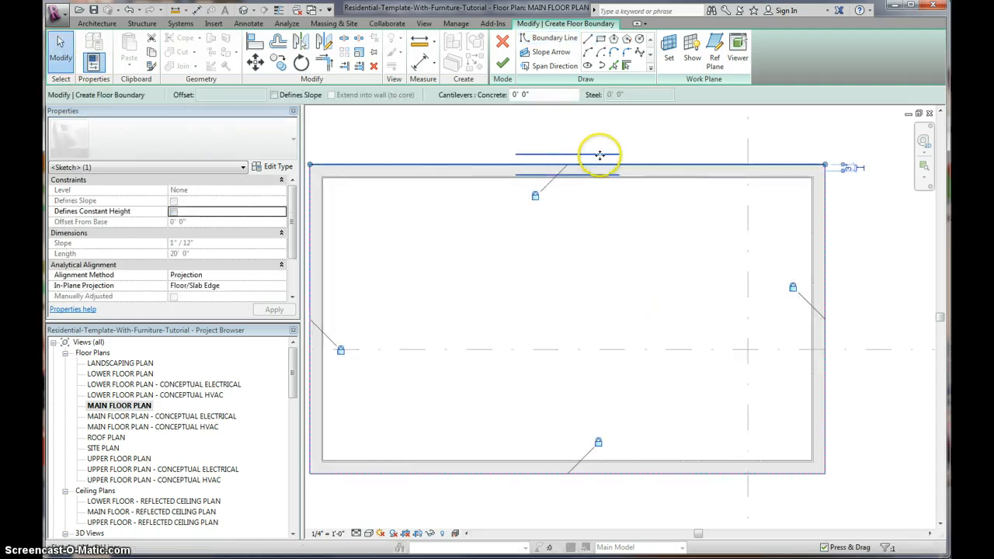
click(555, 65)
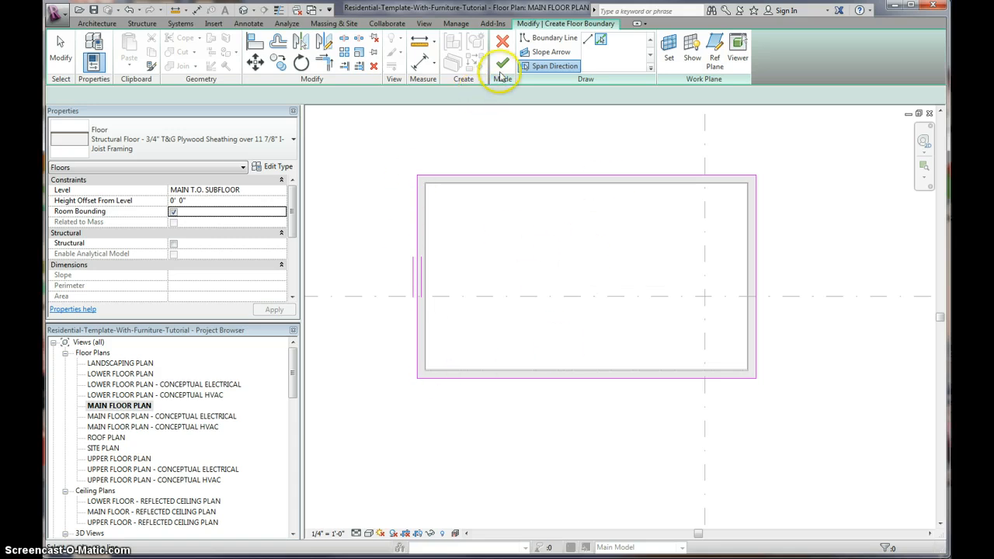
click(504, 64)
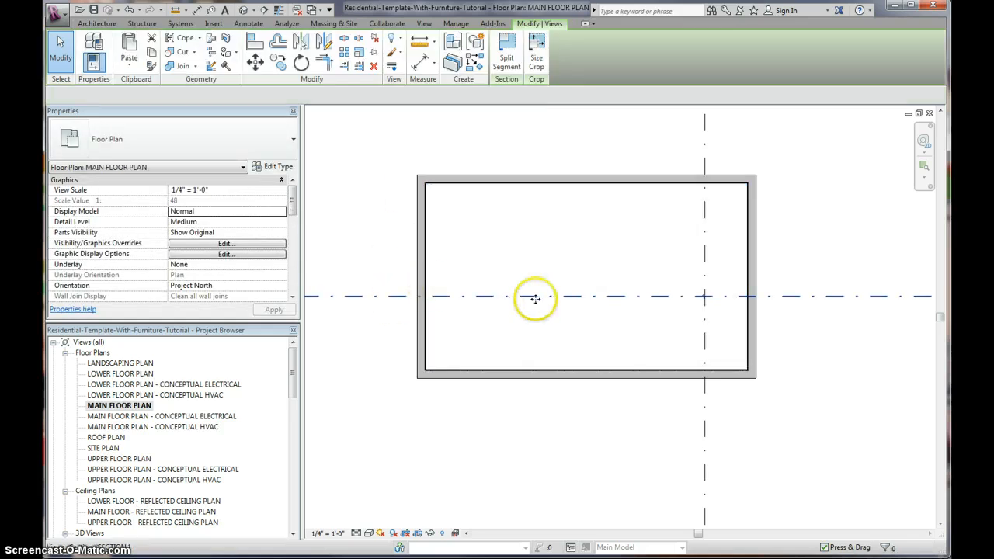
Step: Go to Section 1 from the section line to see the new floor
right_click(535, 298)
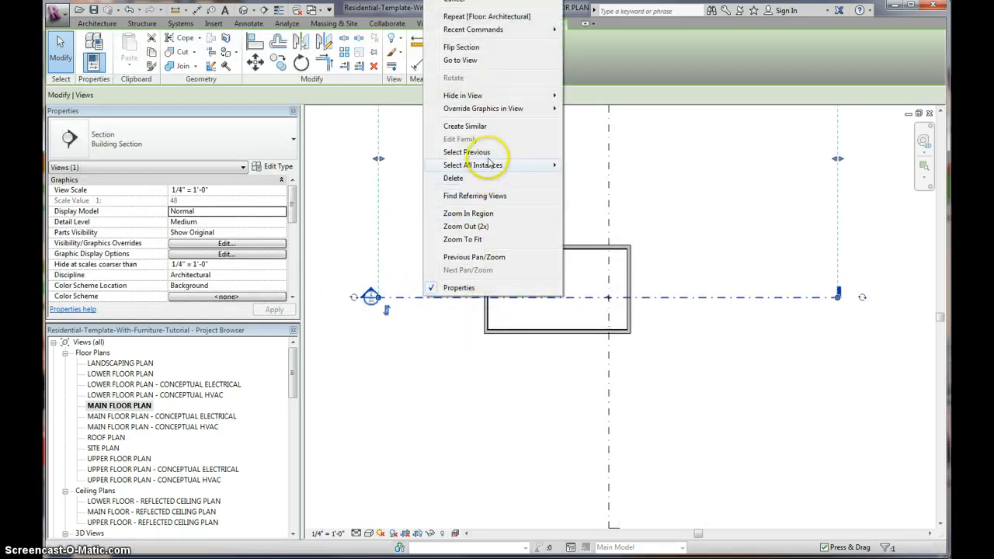
mouse_move(466, 61)
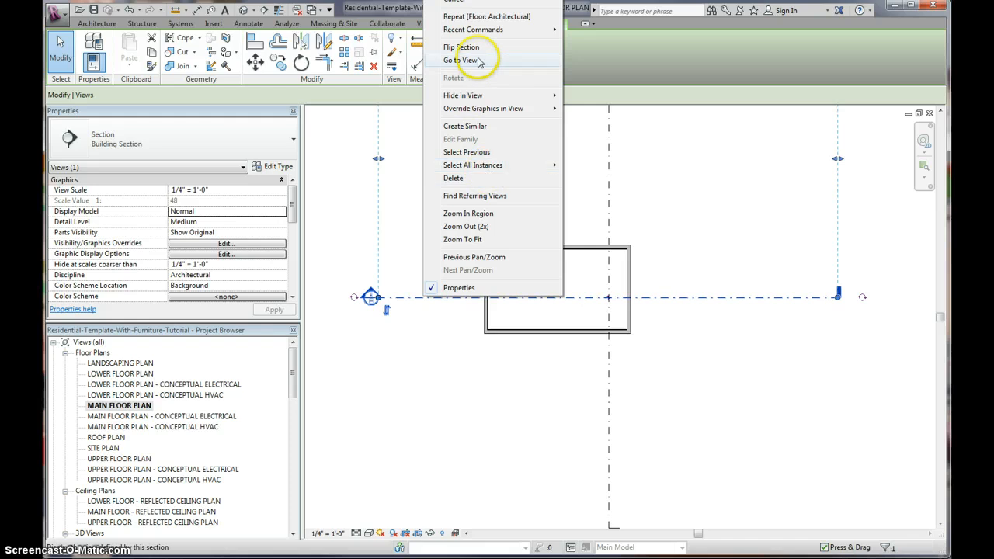
click(463, 60)
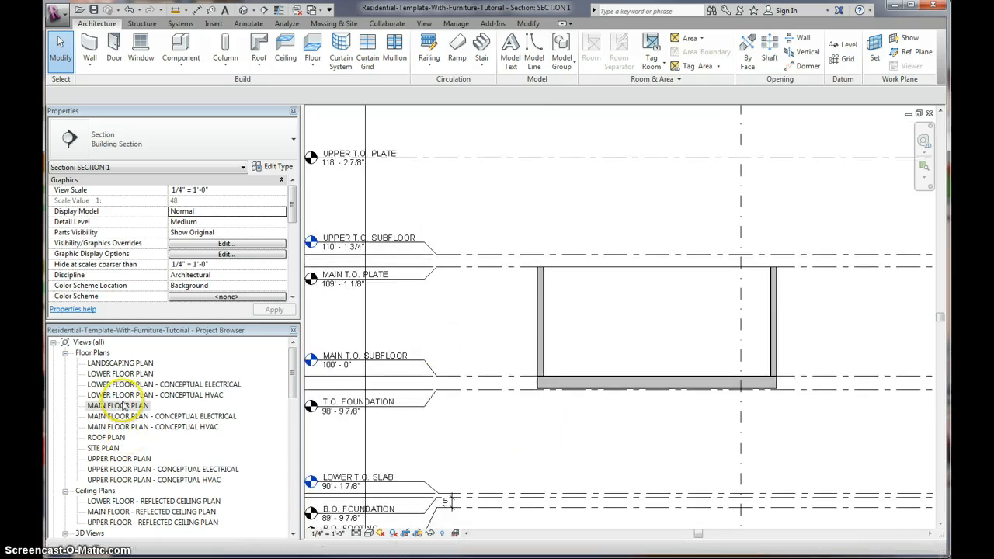
Step: Return to the main floor plan and set the Wall tool to the 6" horizontal siding type
double_click(119, 406)
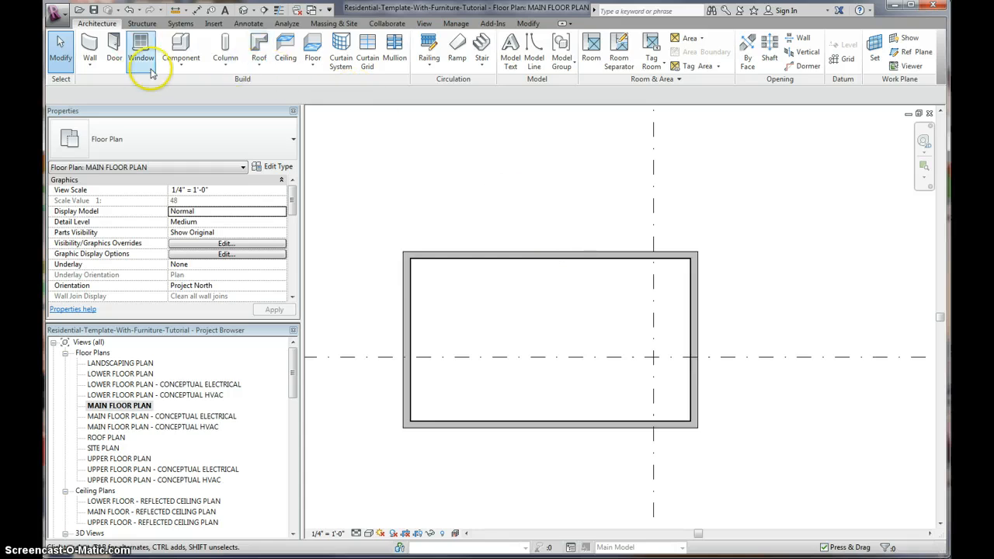
mouse_move(180, 53)
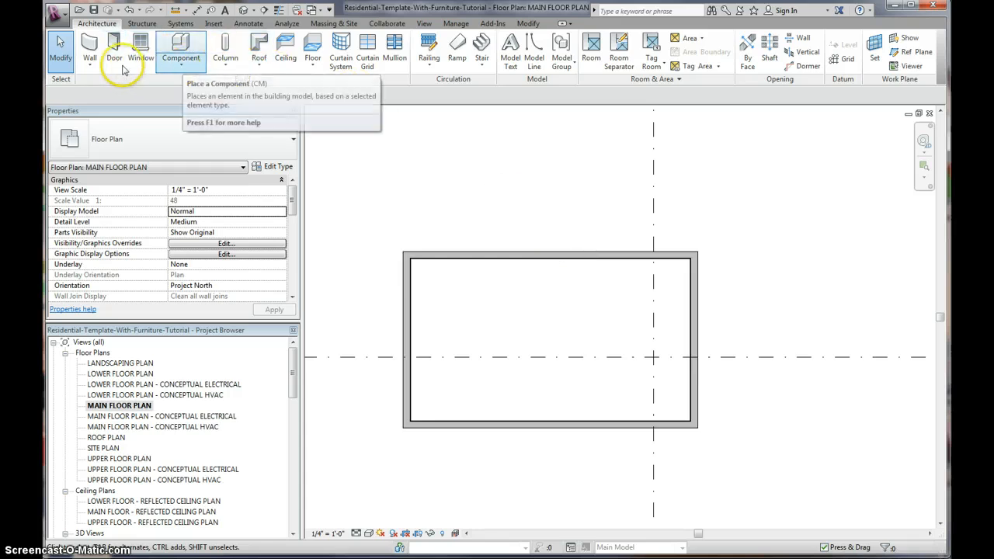
click(90, 46)
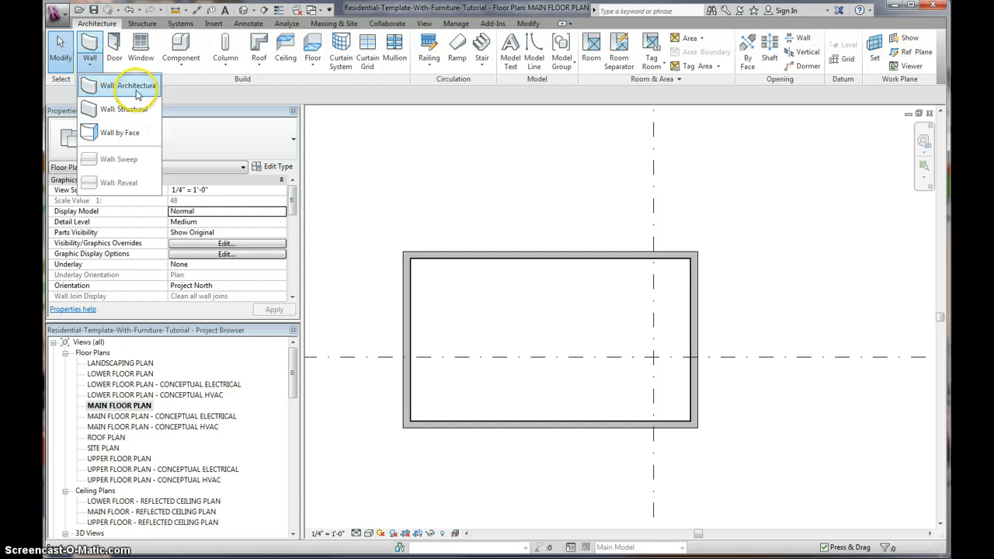
click(129, 86)
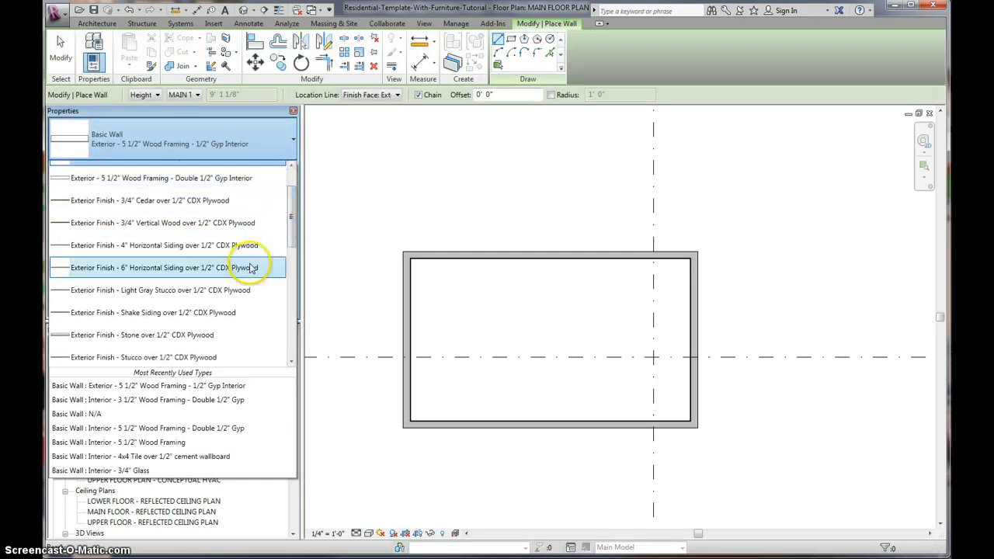
click(161, 267)
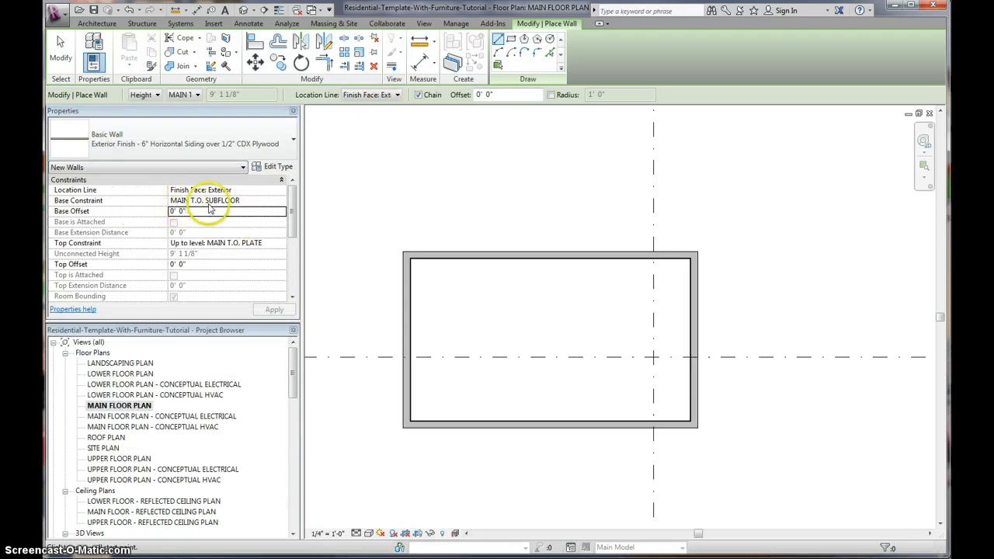
mouse_move(192, 248)
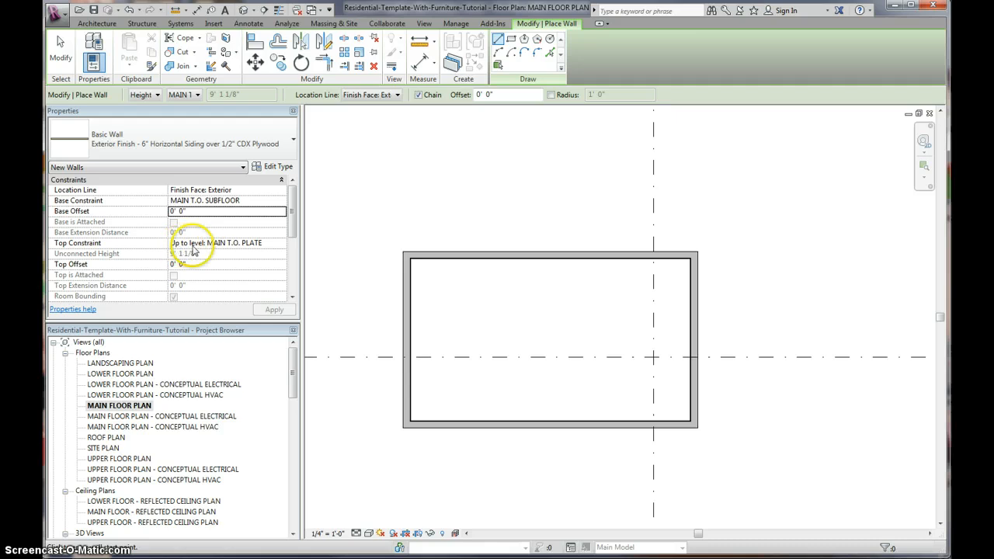
mouse_move(283, 207)
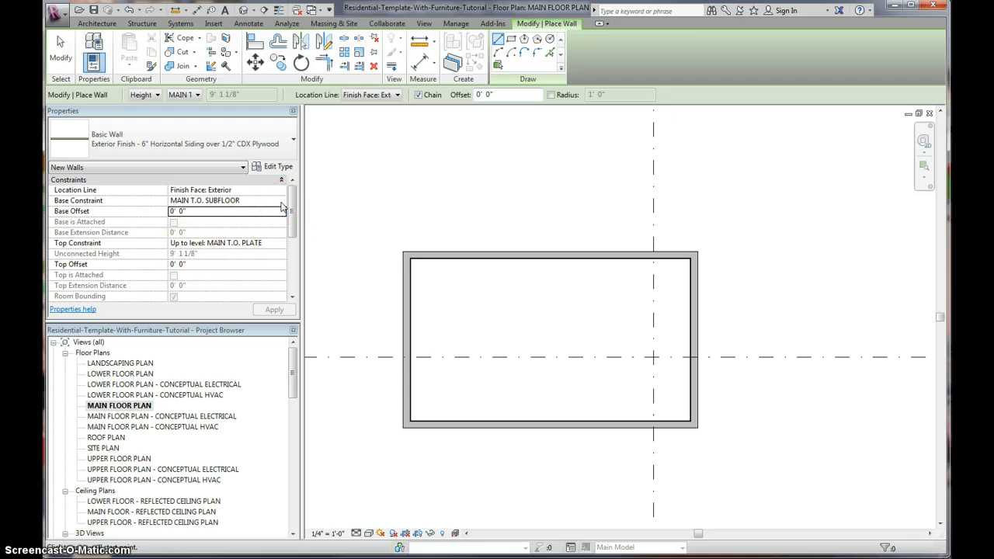
Step: Set the wall Base Constraint to T.O. FOUNDATION
click(283, 201)
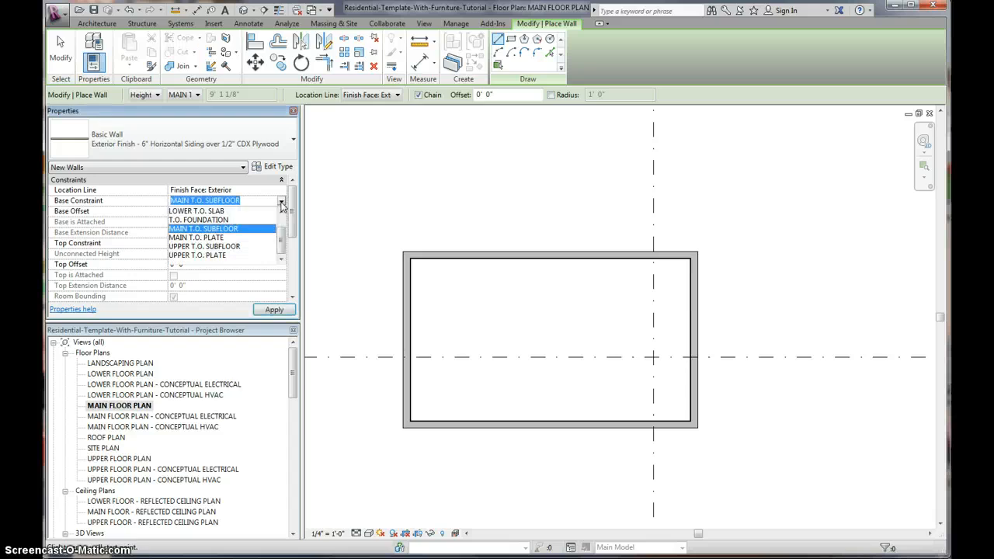
click(199, 220)
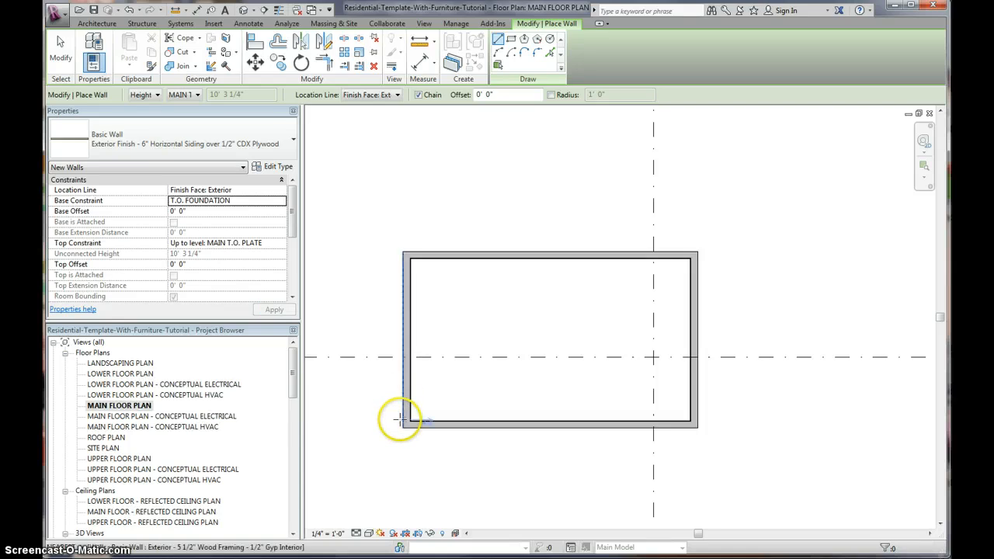
mouse_move(401, 417)
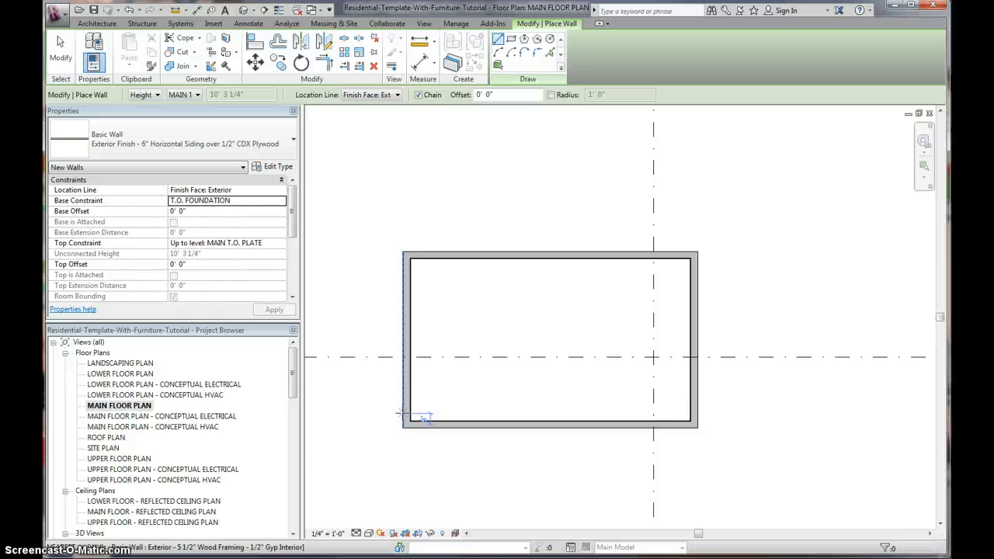
Step: Set Location Line to Finish Face: Interior and finish placing the siding walls
click(396, 94)
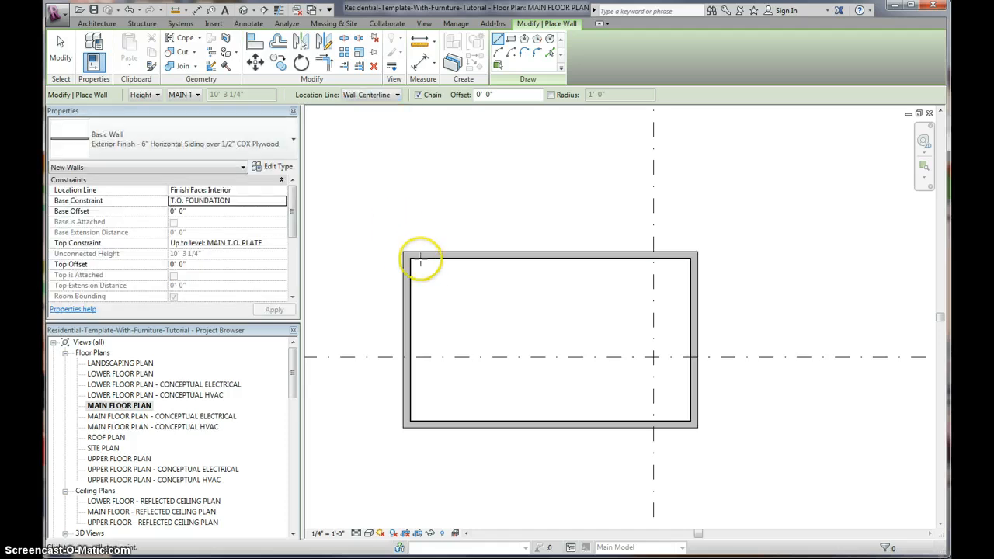
mouse_move(494, 252)
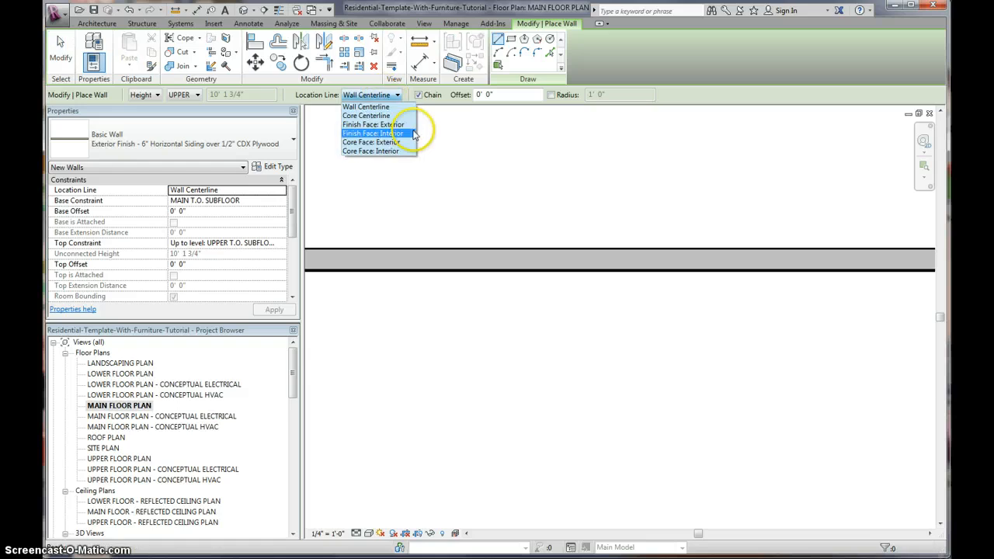
click(371, 143)
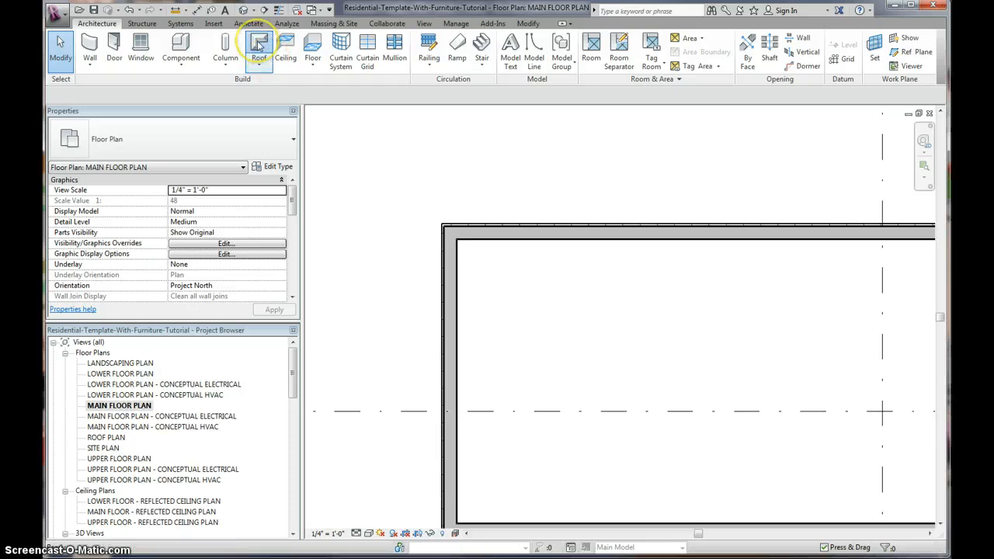
Step: Start Roof by Footprint with 1' 6" overhang and 12"/12" slope, turning off slope on an end edge
click(258, 47)
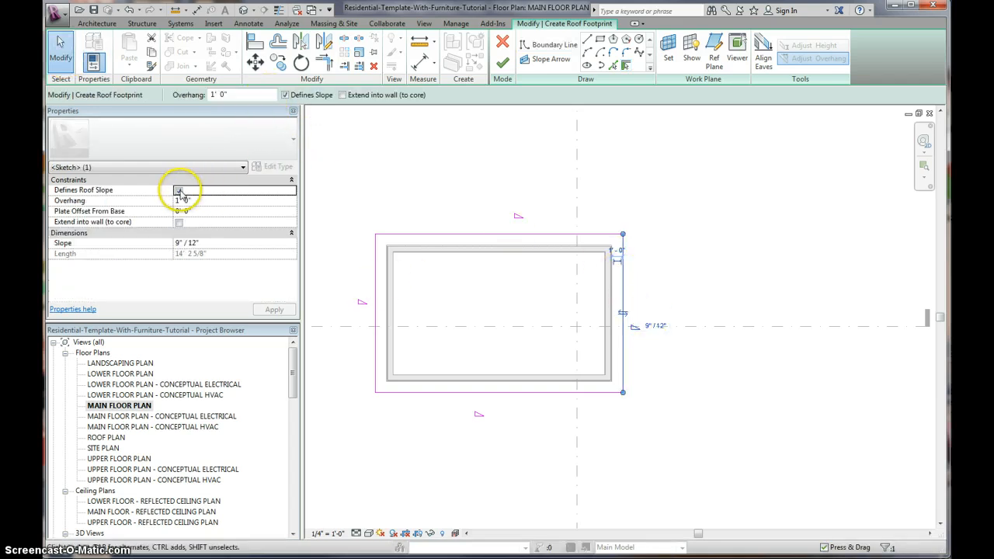
click(179, 190)
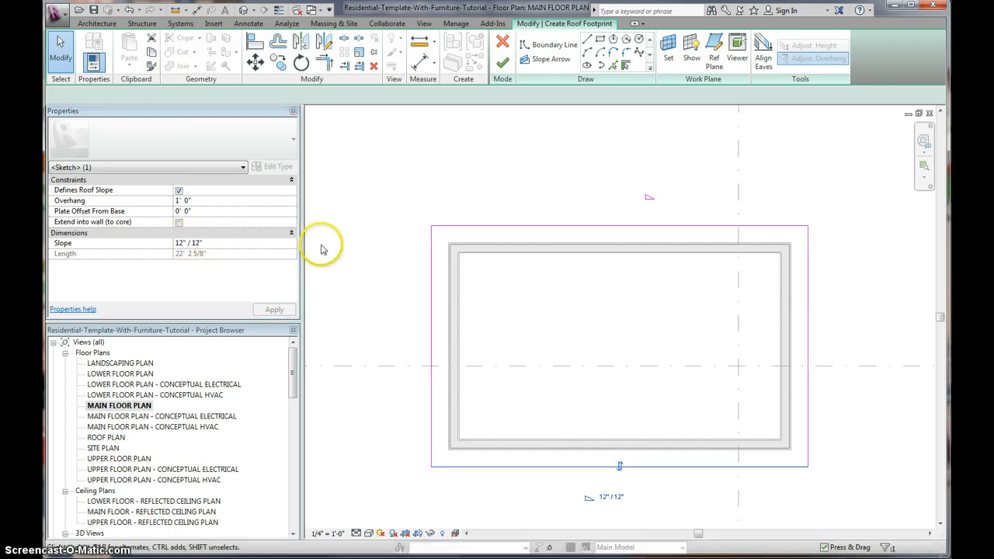
Step: Finish the roof sketch and reassign the new roof's Base Level so it sits on the walls
click(502, 44)
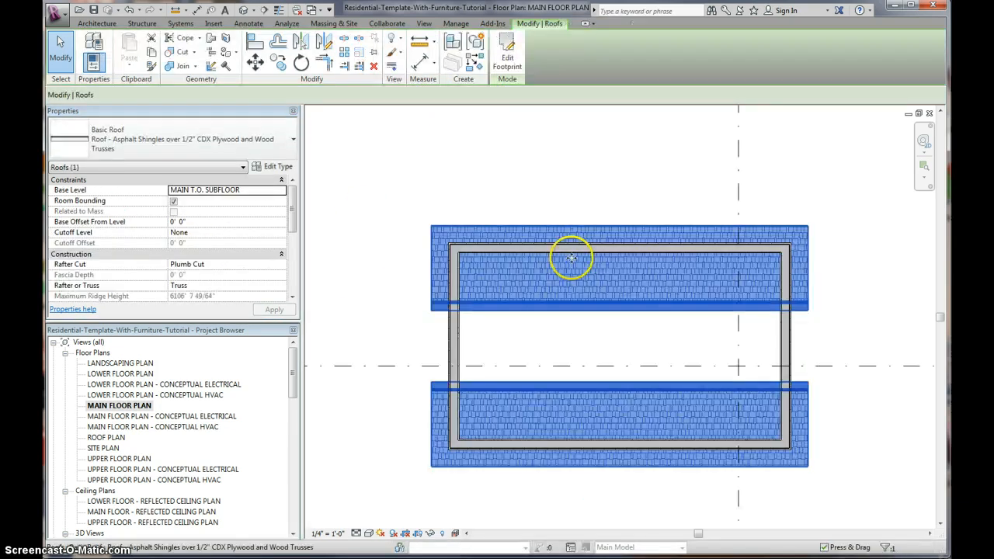
click(283, 190)
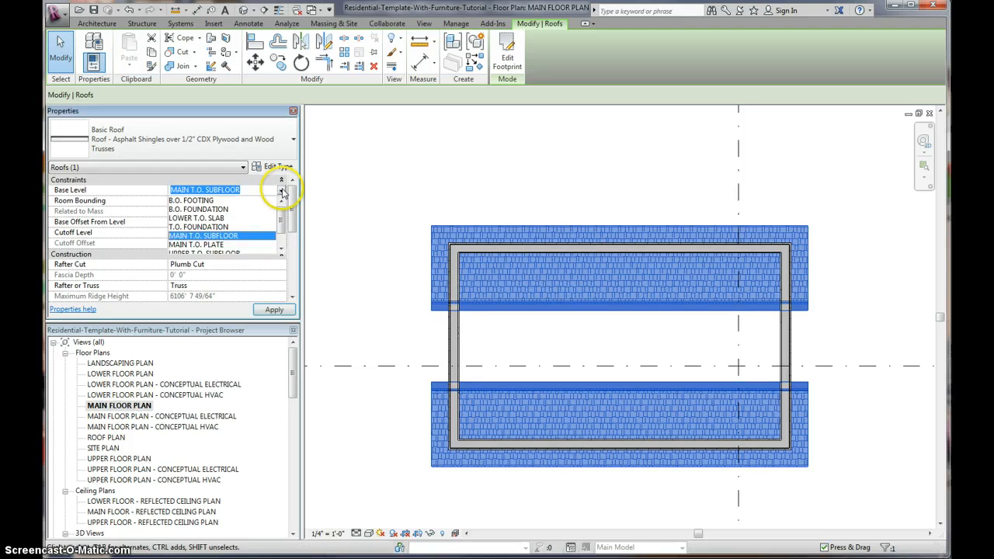
click(196, 244)
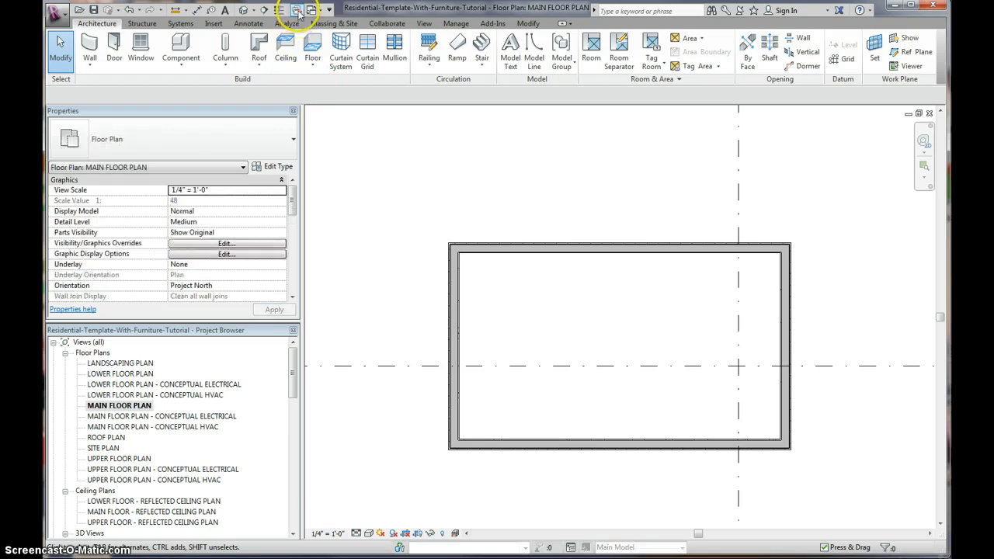
Step: In the 3D view, set the selected house walls' Base Constraint to T.O. FOUNDATION and apply it
click(298, 10)
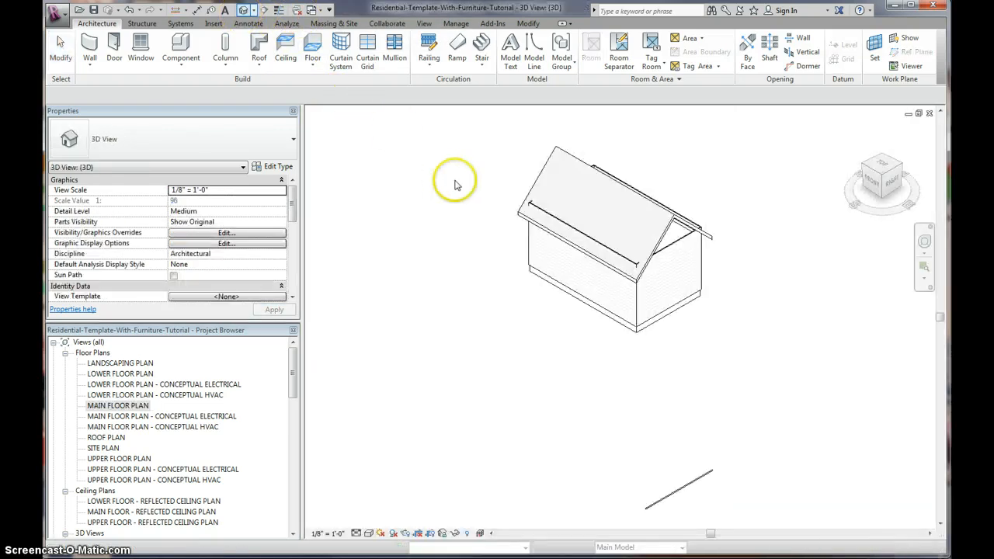
mouse_move(668, 280)
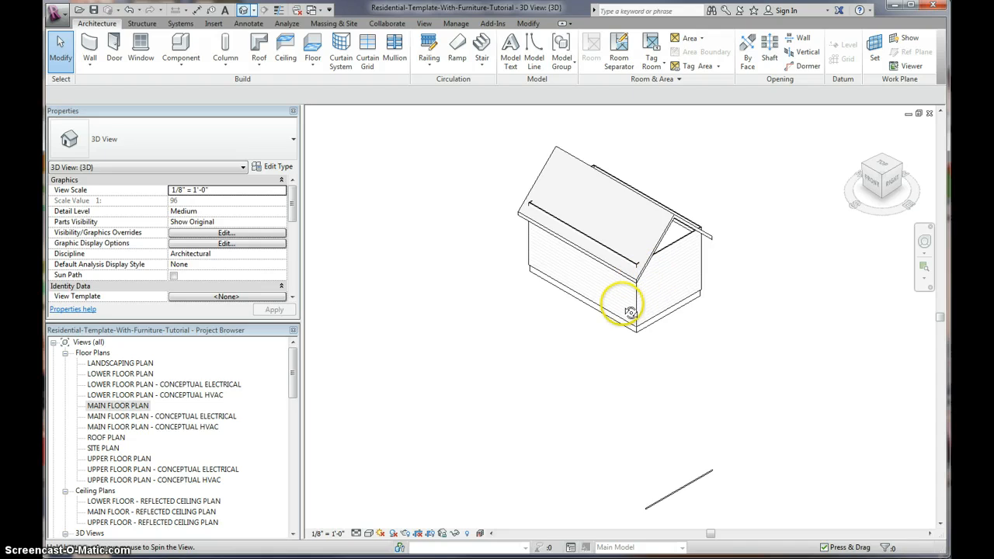
drag(625, 311, 572, 466)
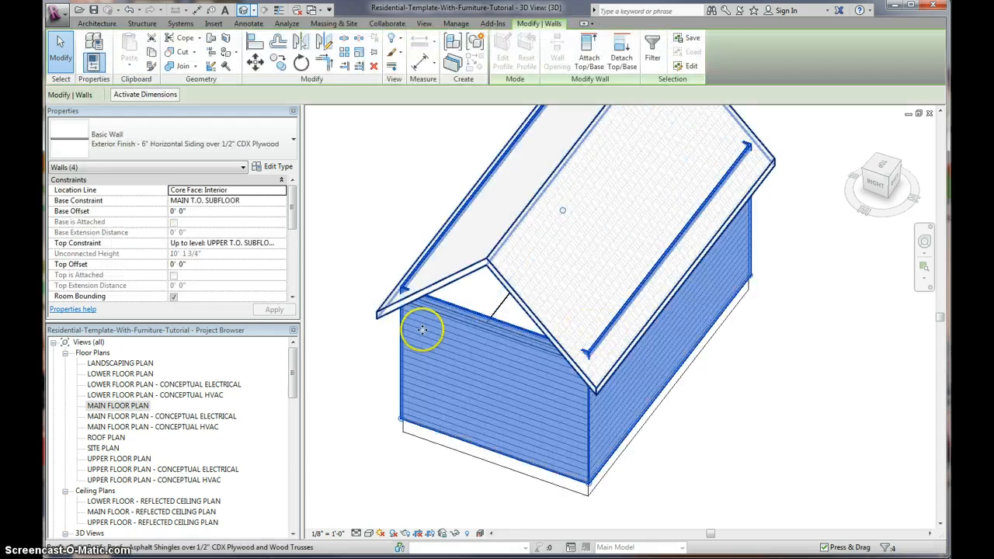
click(283, 242)
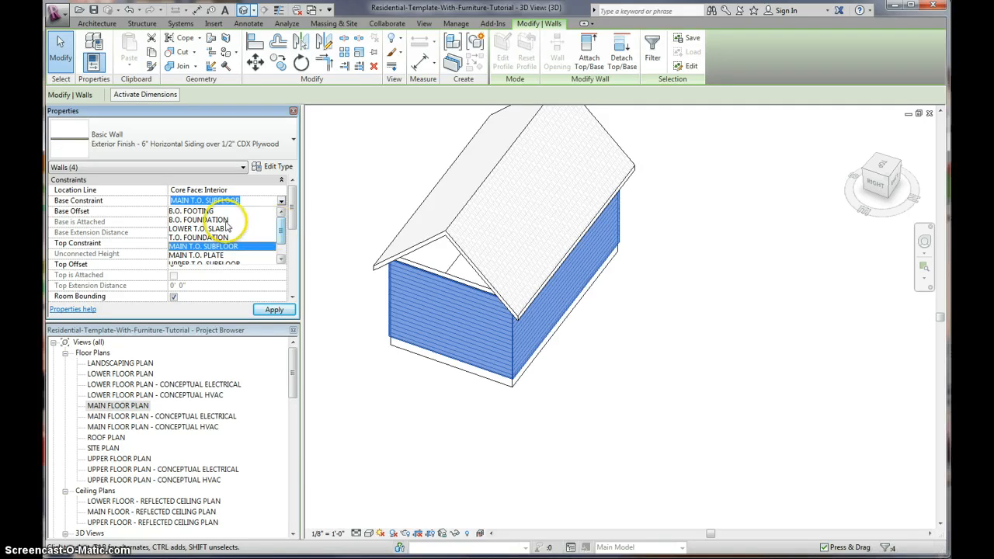
click(200, 236)
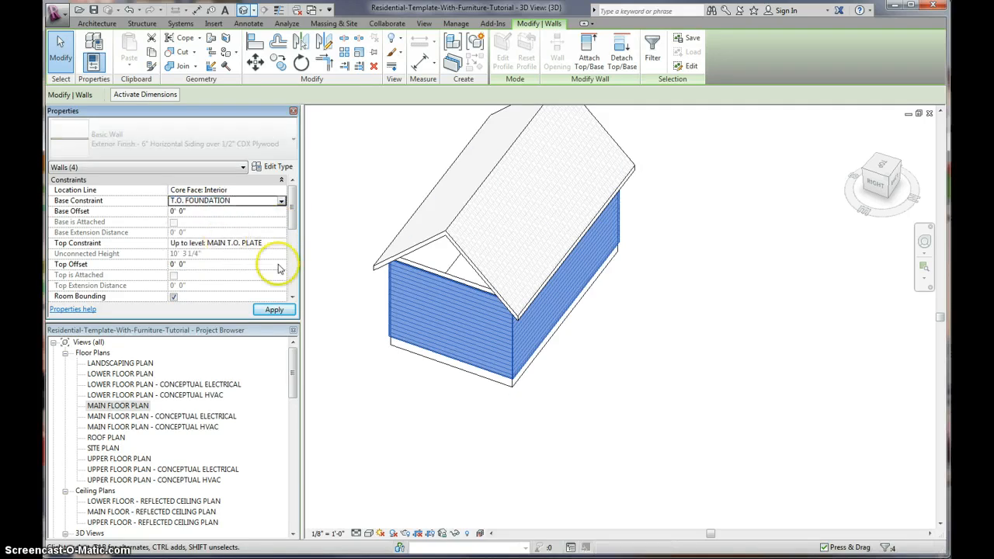
click(503, 425)
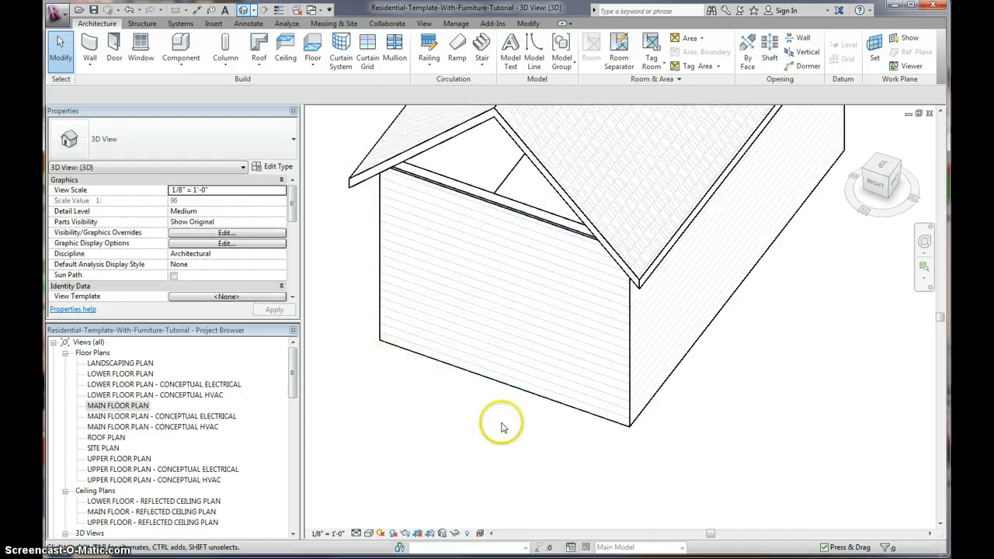
mouse_move(603, 417)
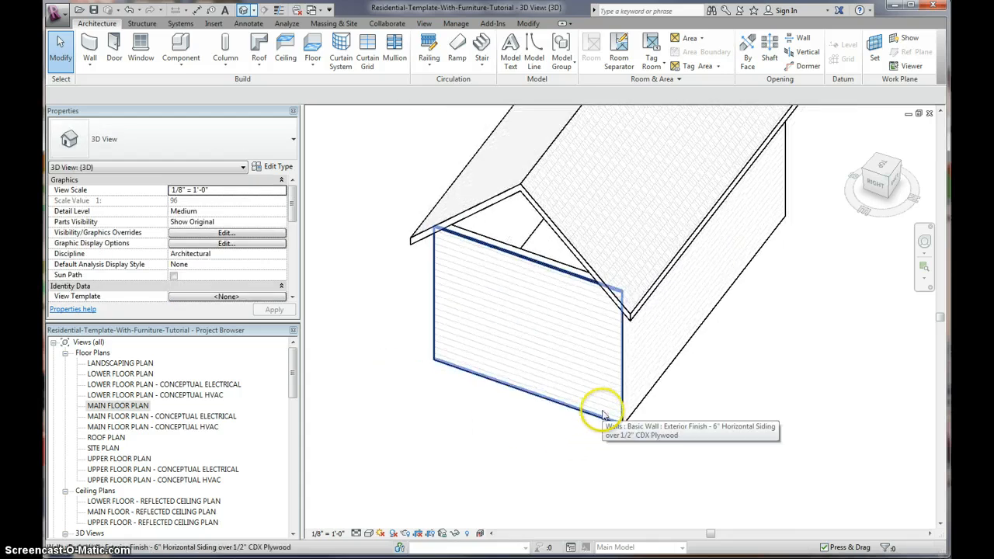
Step: Select the gable end walls and attach their tops to the roof, orbiting to check both ends
click(602, 411)
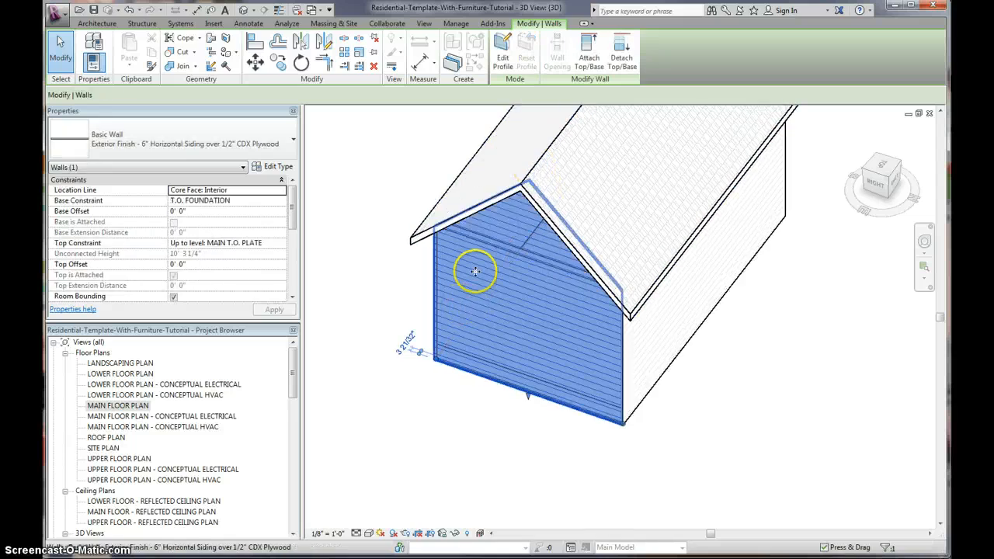
drag(476, 271, 374, 255)
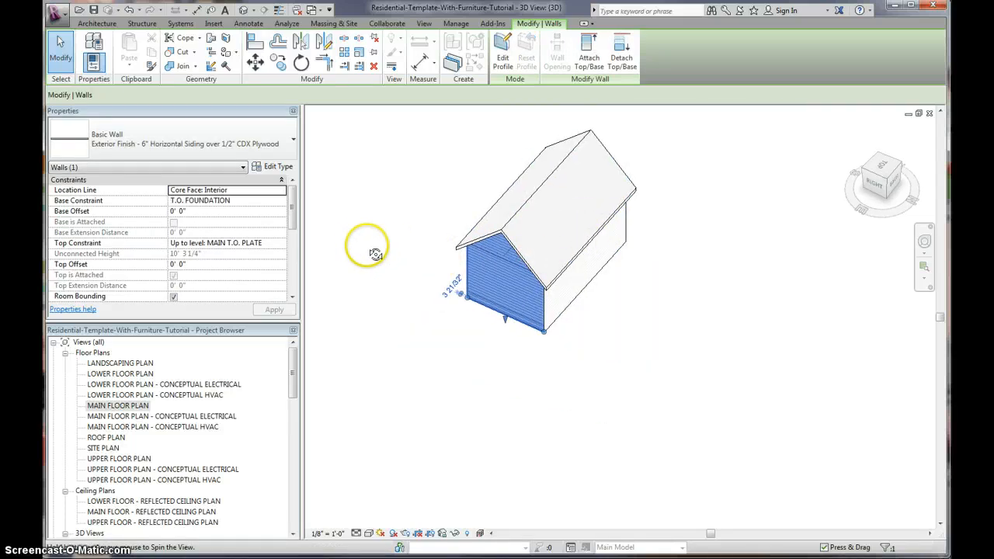
mouse_move(375, 239)
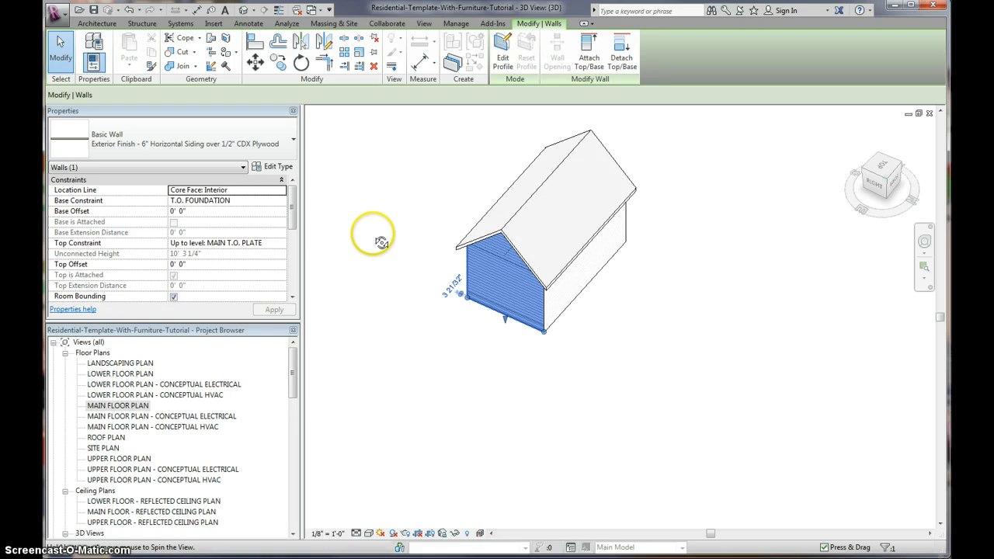
mouse_move(397, 236)
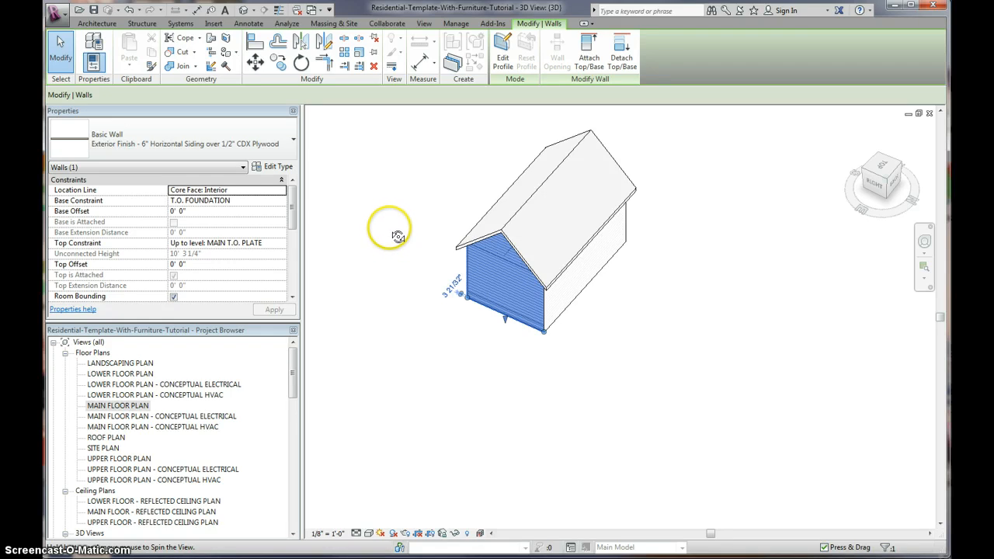
drag(398, 237, 556, 275)
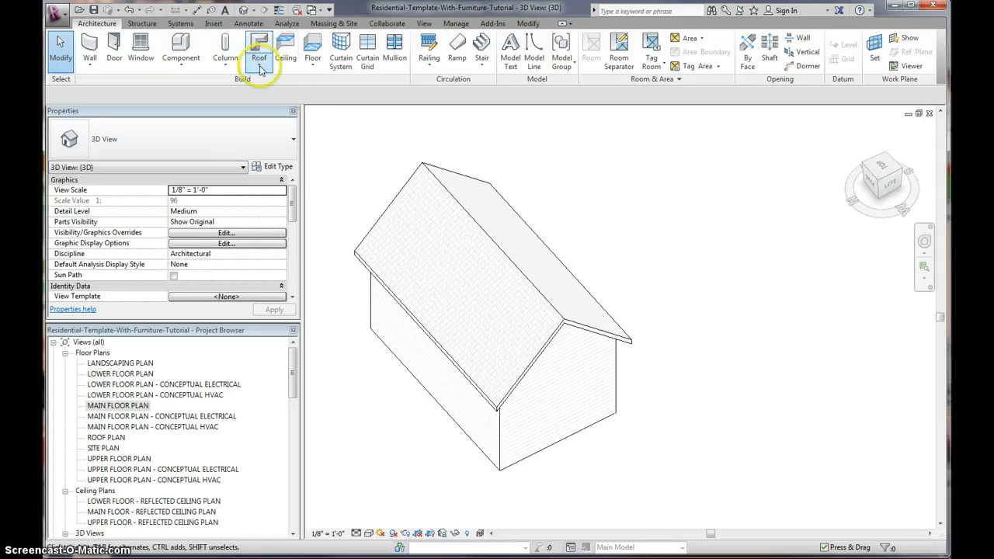
Step: Start the Roof: Fascia tool to run fascia along the roof edges
click(258, 47)
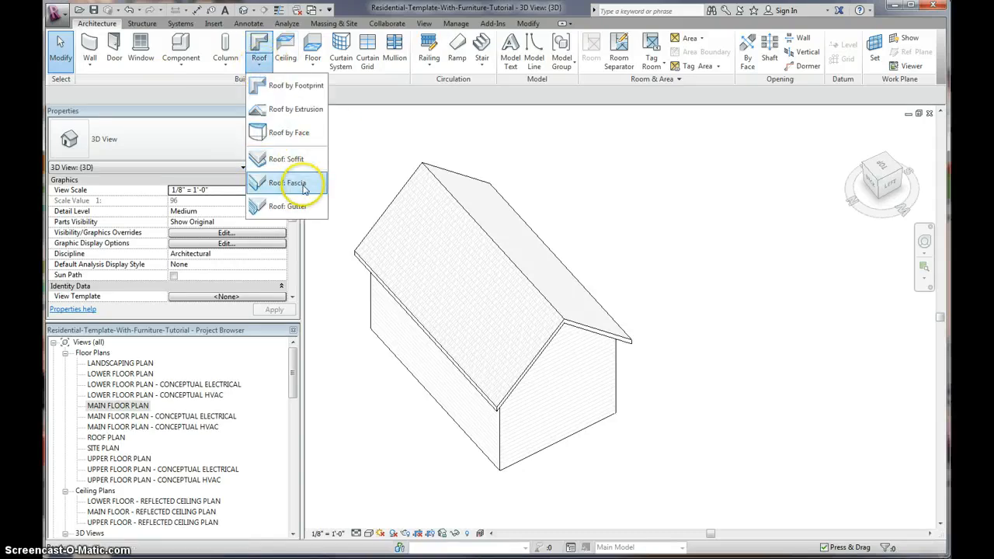
click(289, 183)
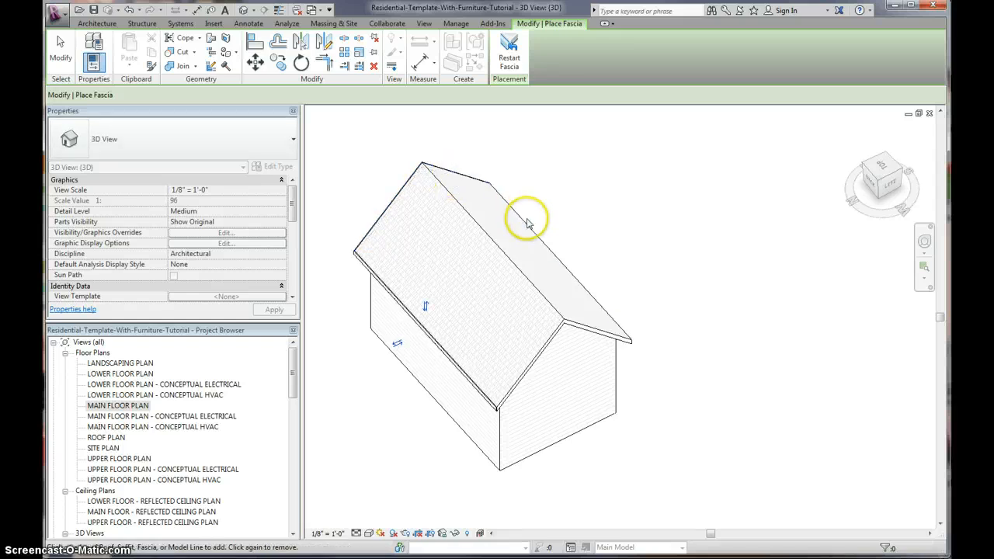
mouse_move(556, 339)
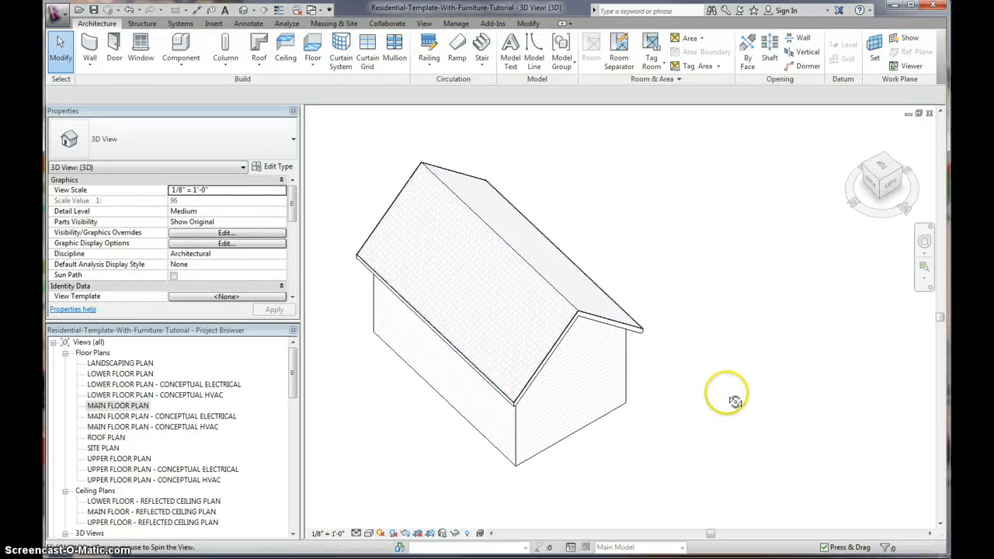
Step: Place a Single - Glass - No Trim 36" x 96" door in the left wall of the main floor plan
double_click(118, 406)
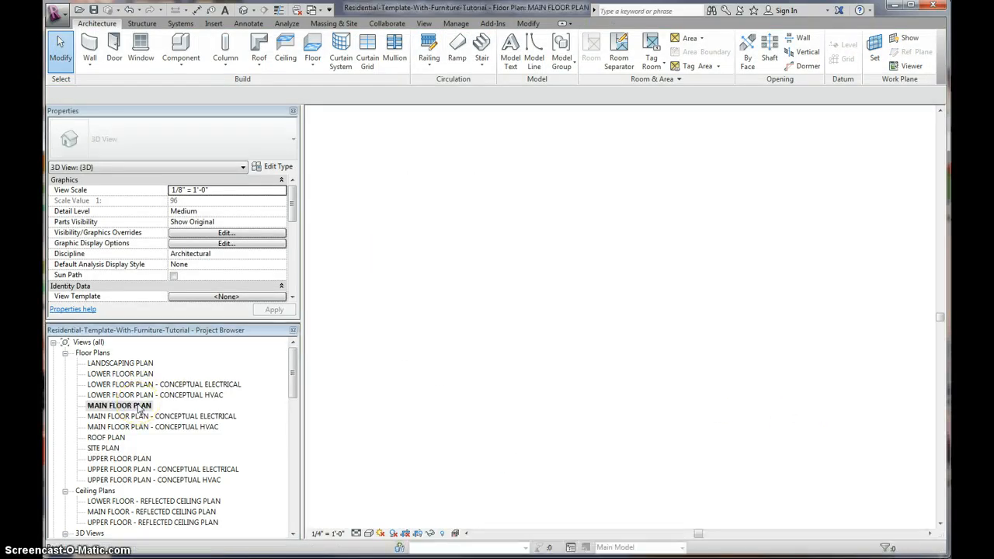
double_click(118, 405)
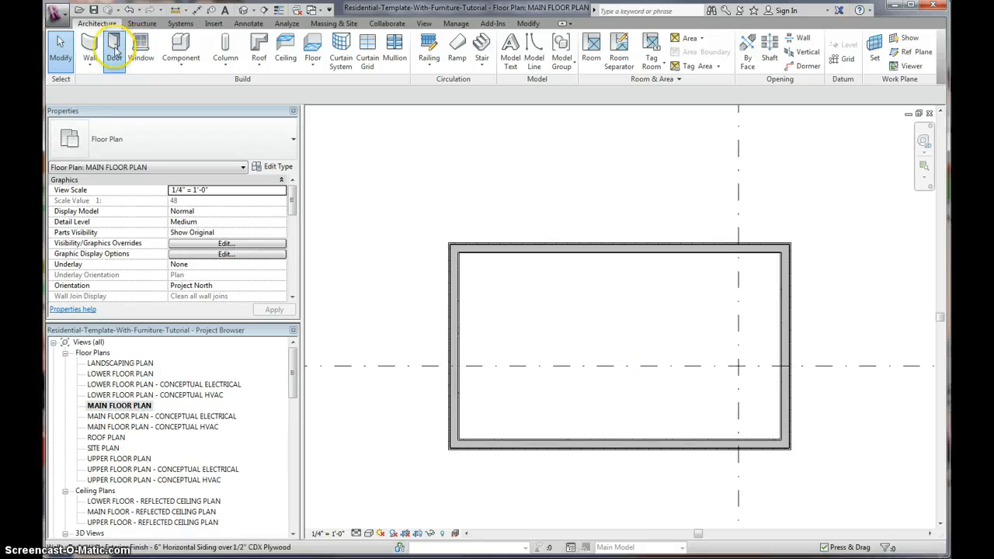
click(115, 46)
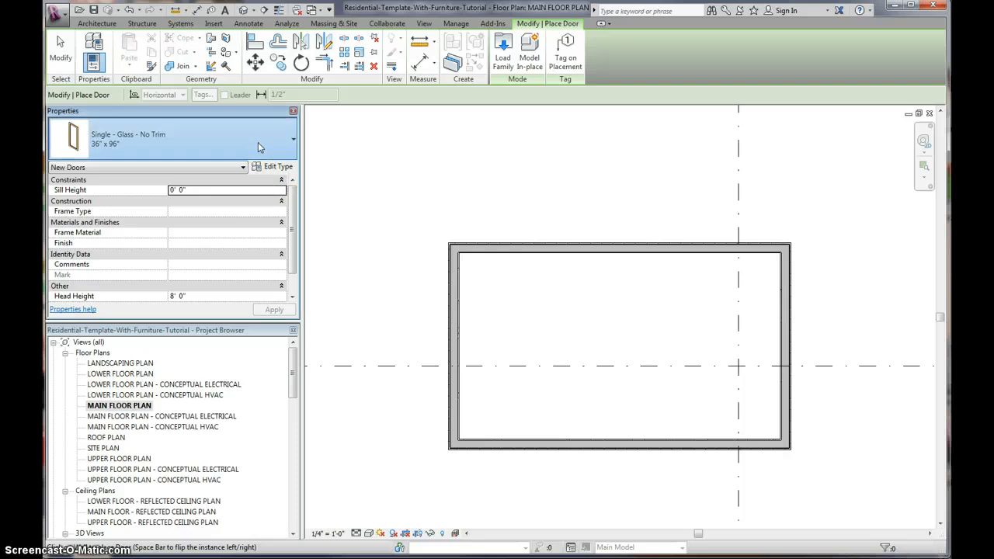
click(292, 138)
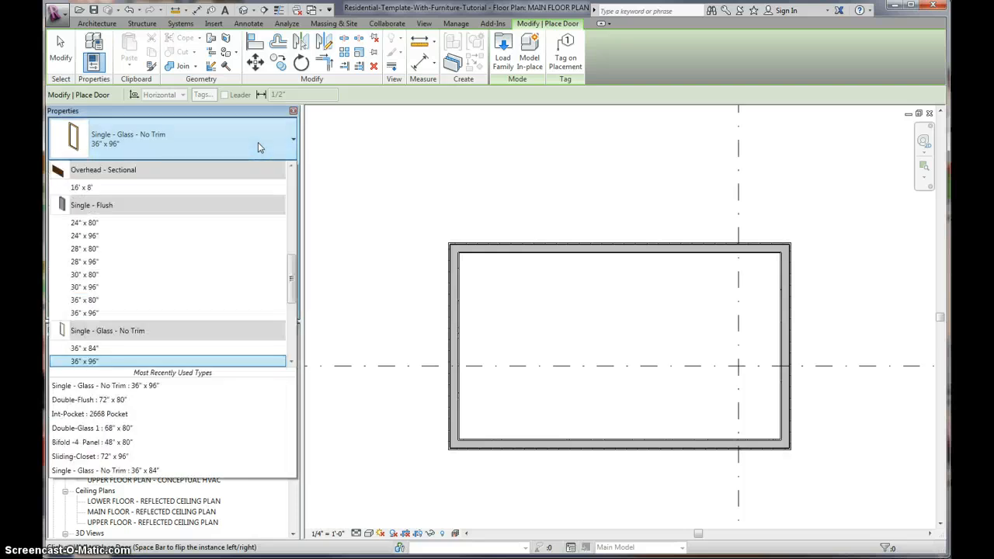
click(84, 360)
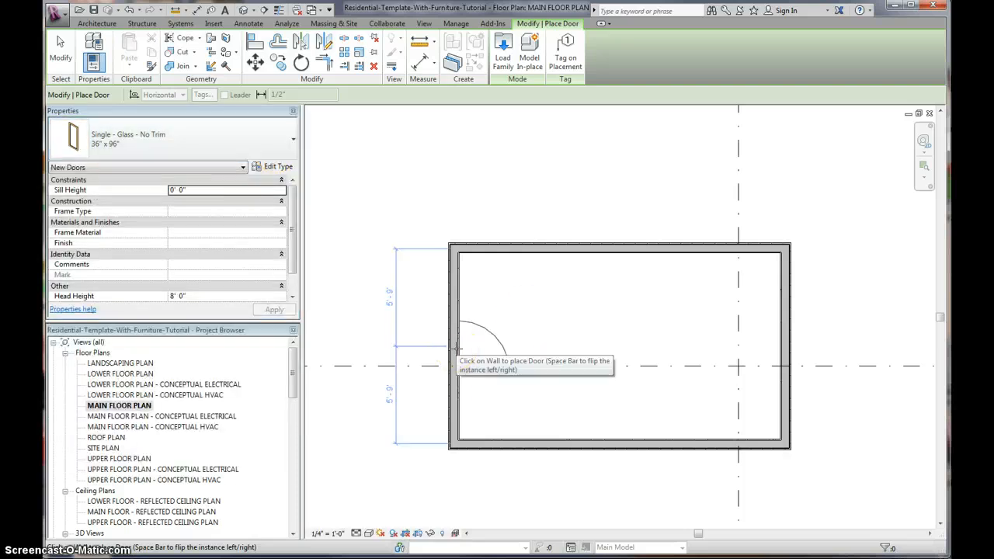
click(454, 345)
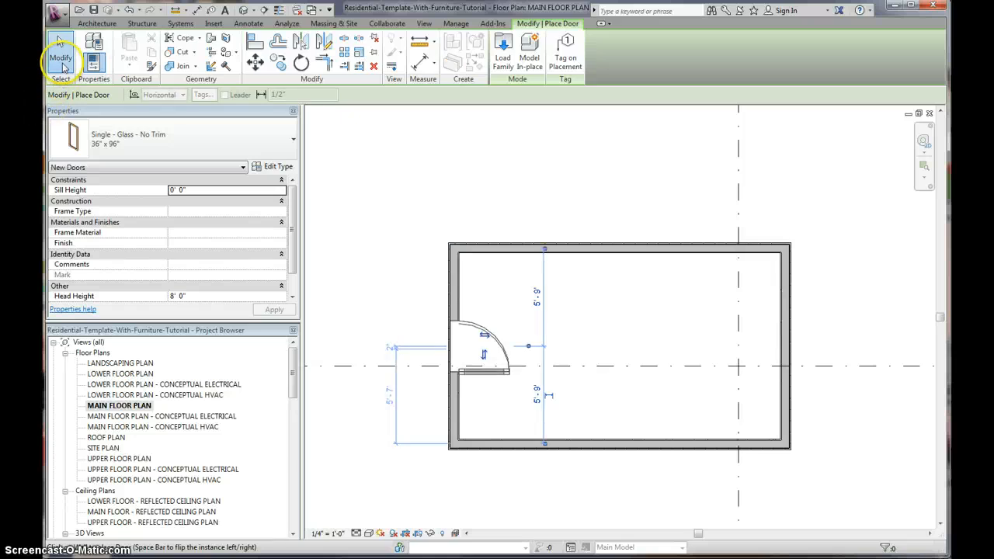
click(485, 334)
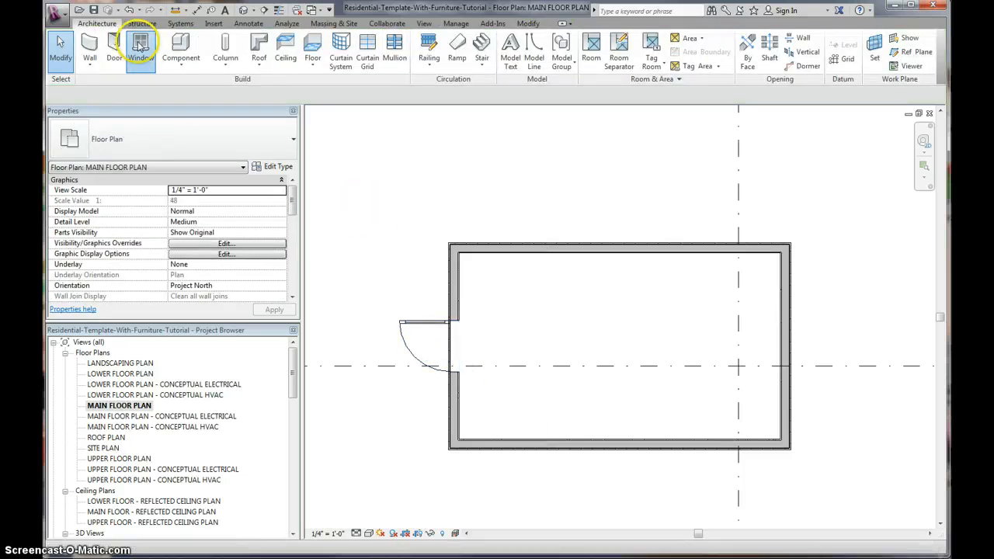
Step: Place Single Hung 36" x 54" windows in the exterior walls of the main floor plan
click(140, 49)
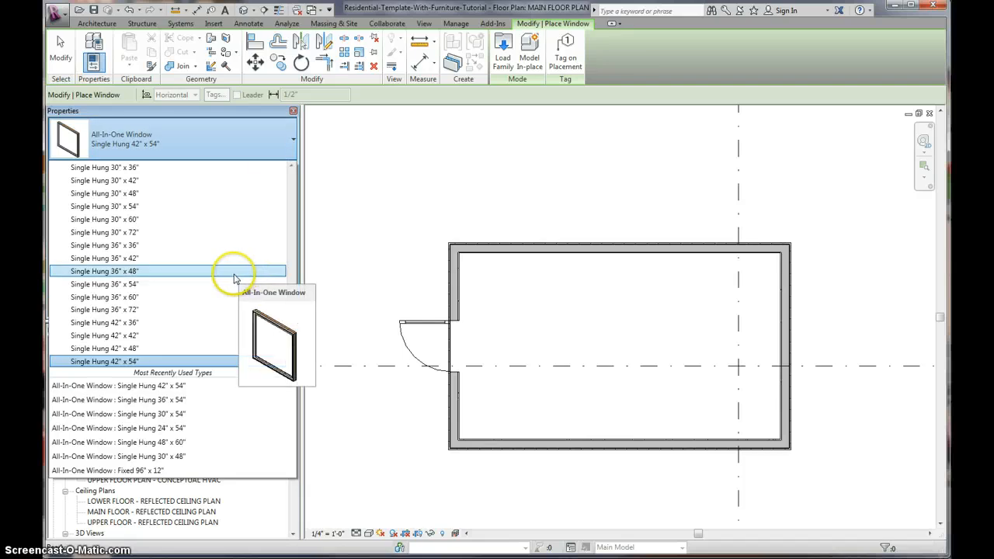
click(104, 283)
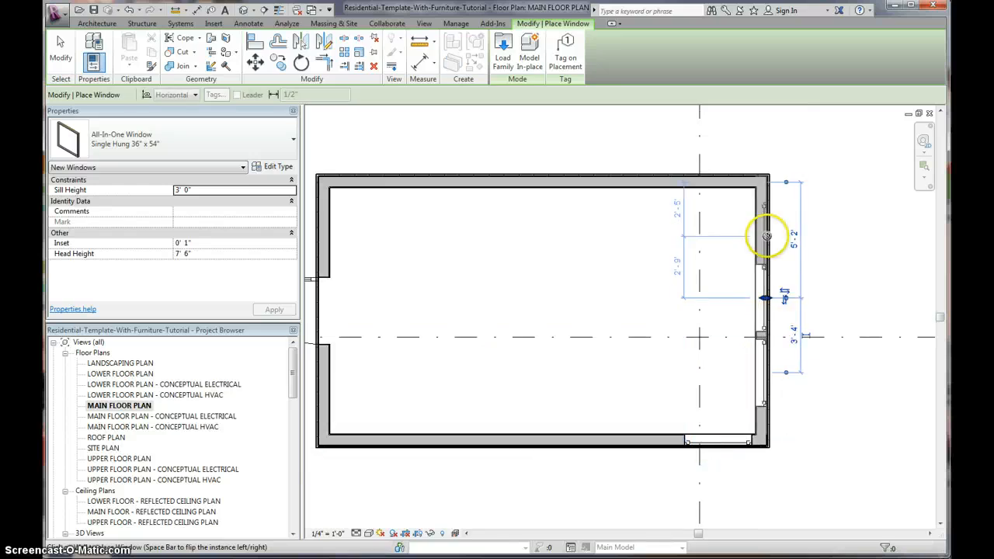
mouse_move(712, 178)
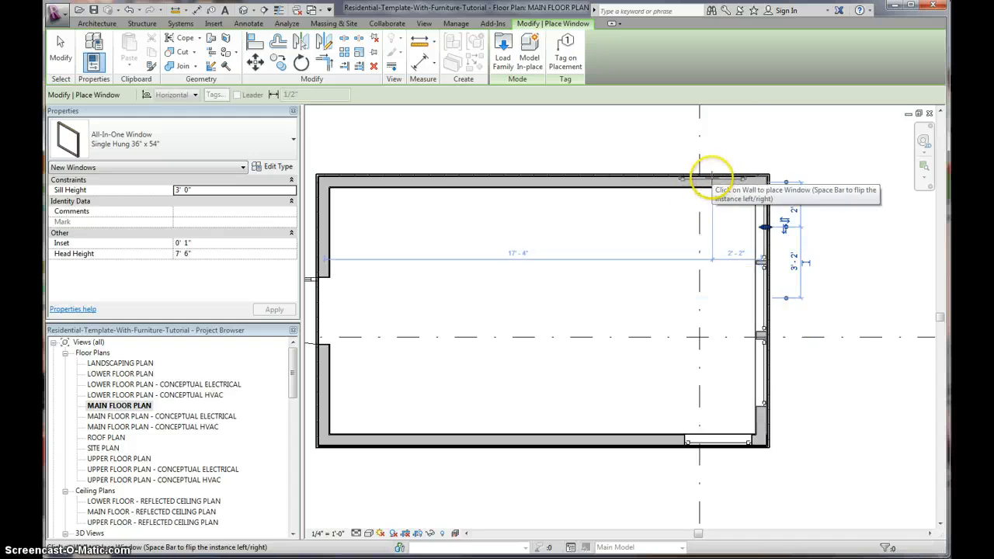
click(711, 178)
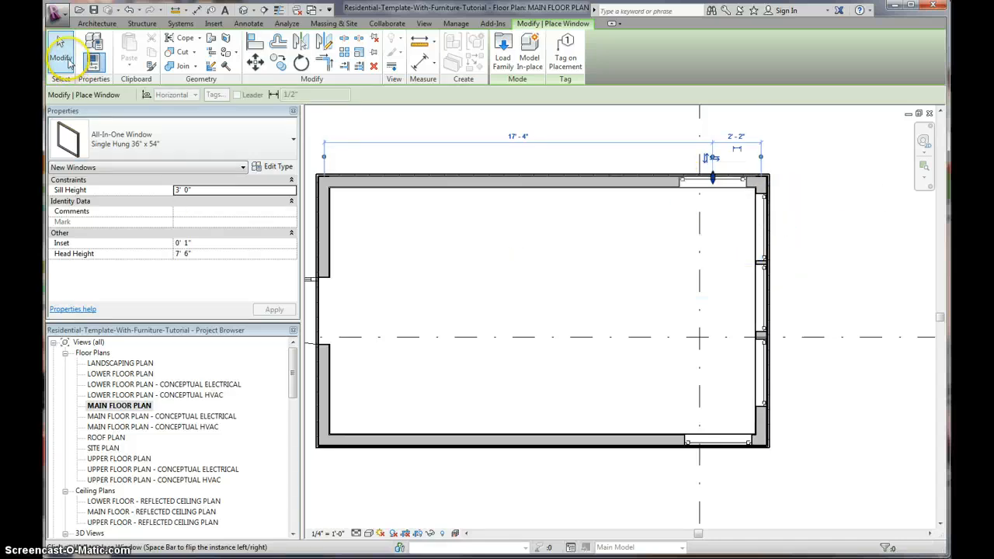
click(61, 57)
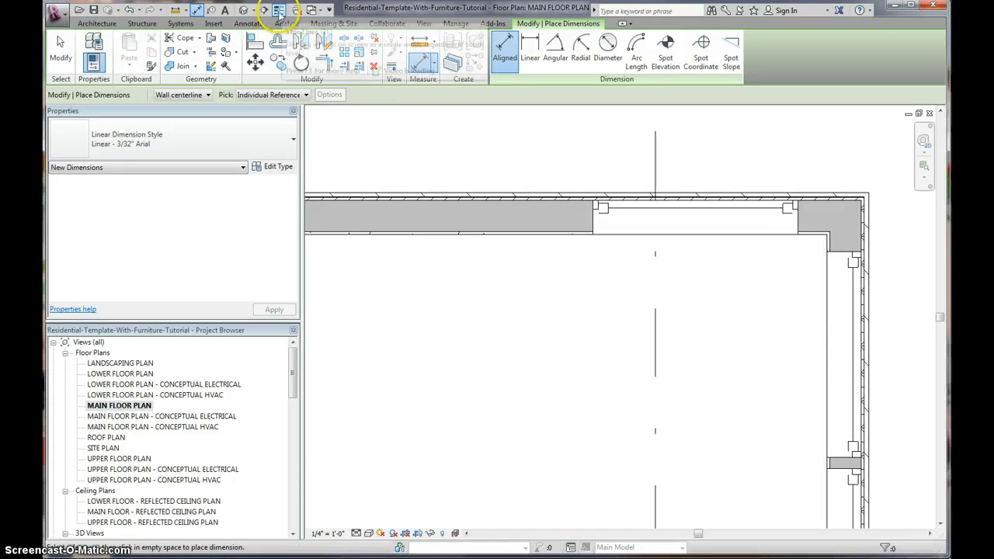
mouse_move(543, 190)
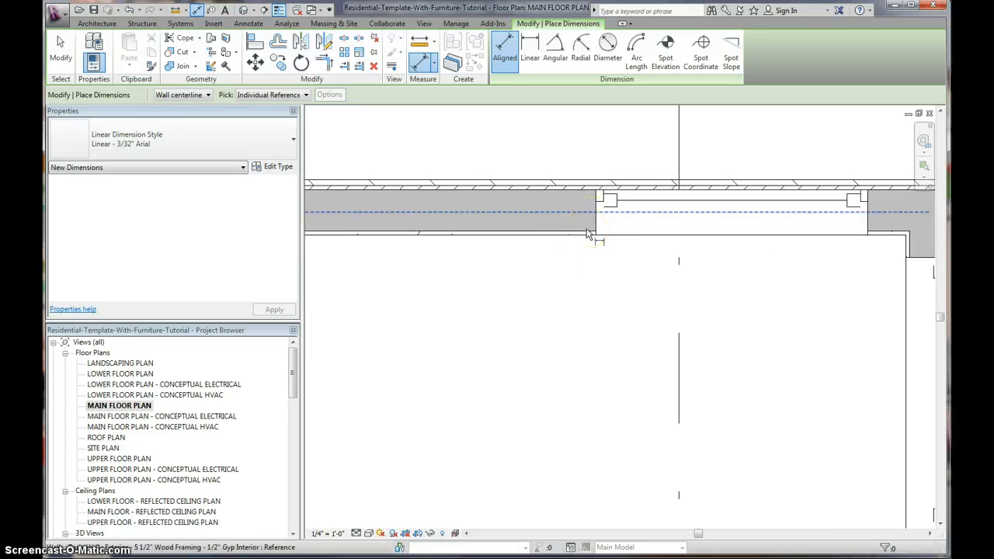
mouse_move(587, 234)
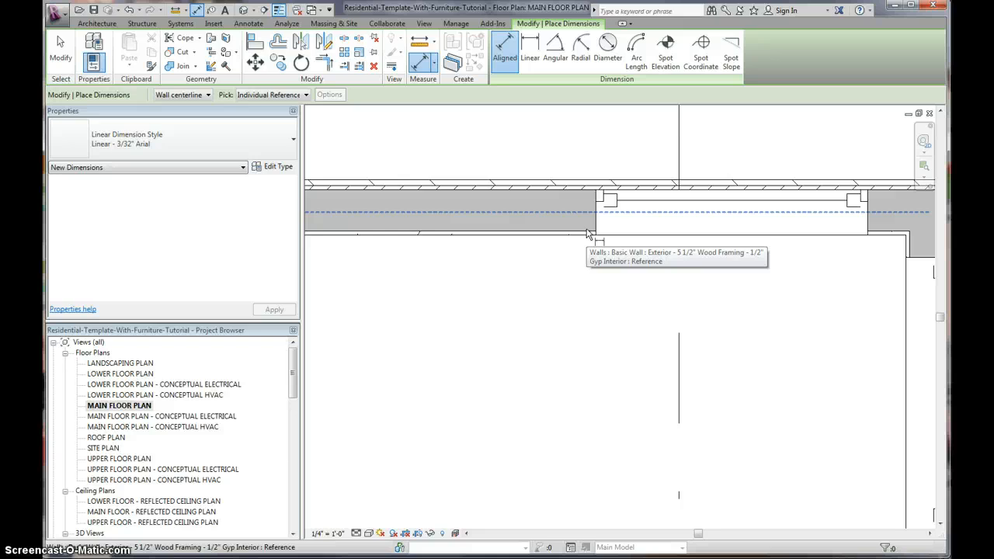
mouse_move(590, 236)
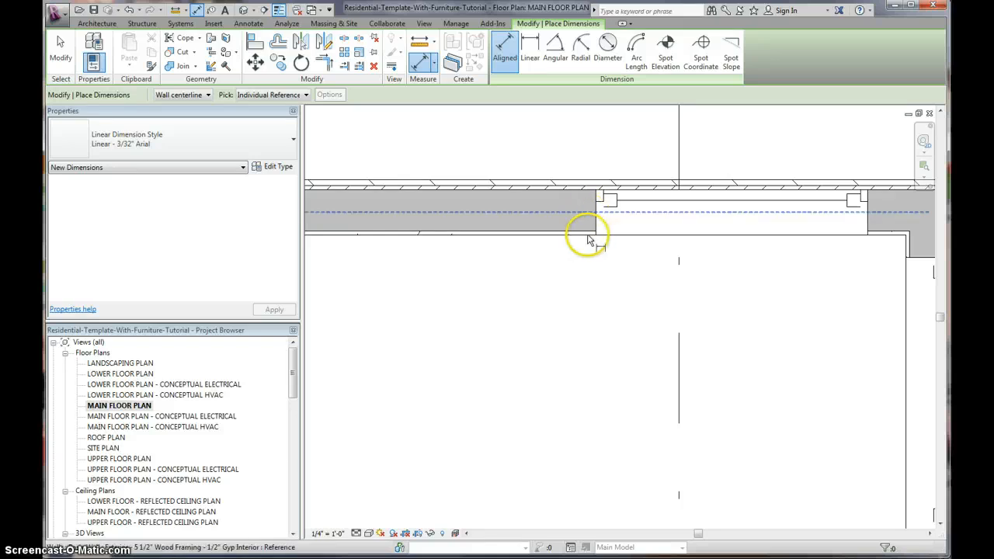
mouse_move(583, 236)
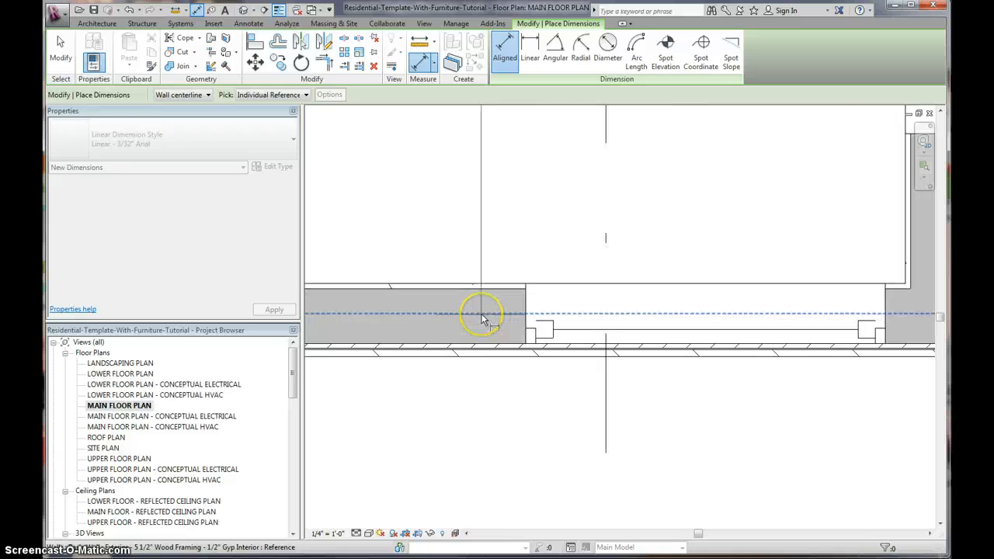
mouse_move(485, 313)
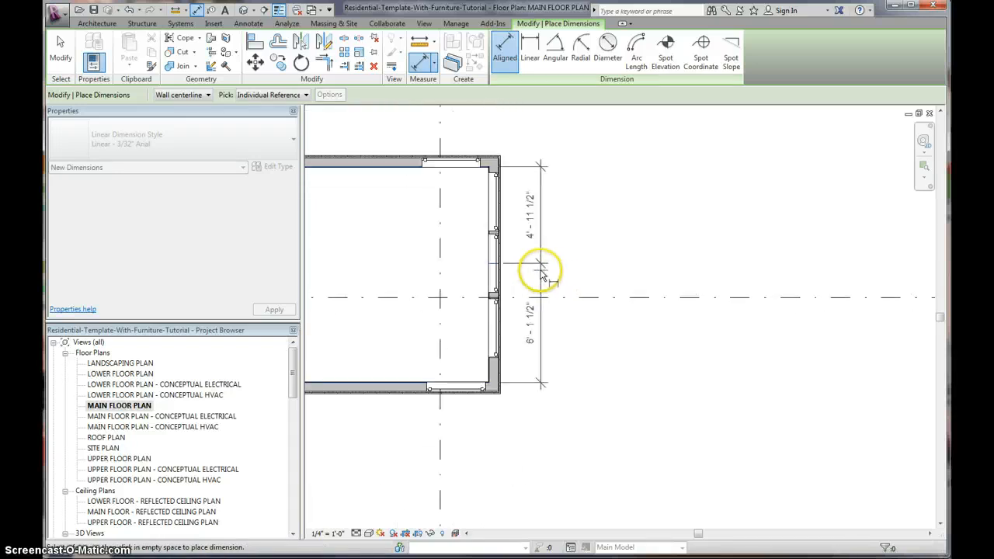
Step: Toggle EQ on the right-wall window's dimension string so it sits centered between the wall ends
click(544, 272)
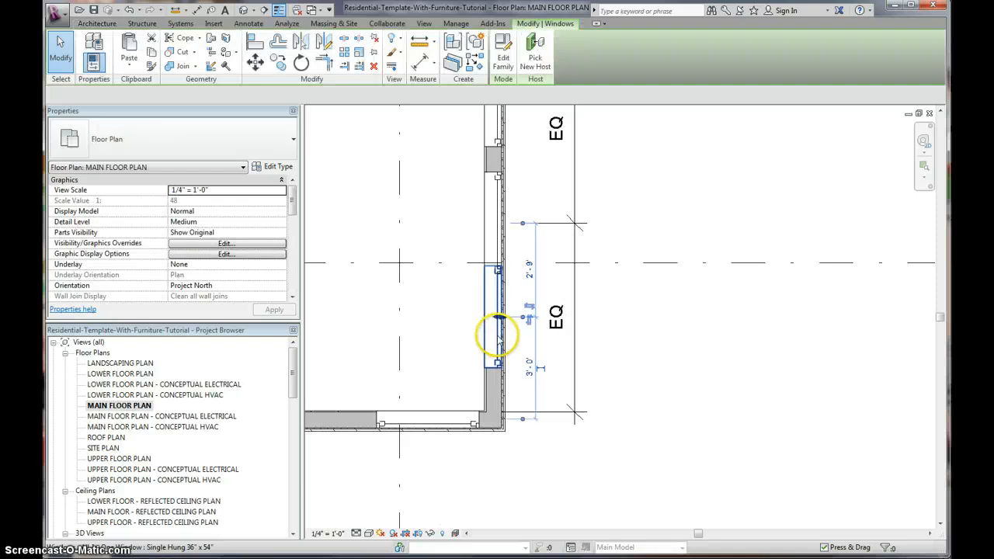
click(497, 333)
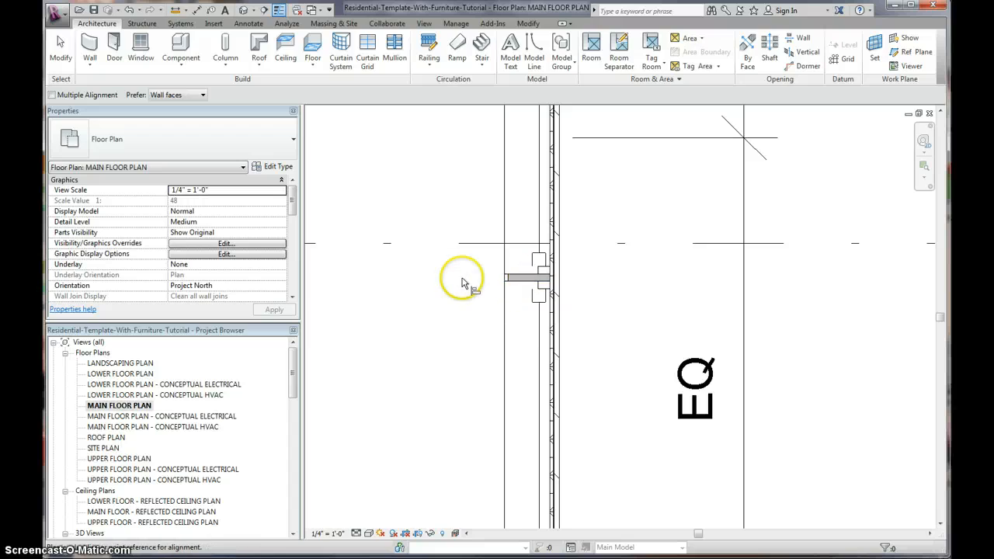
mouse_move(519, 279)
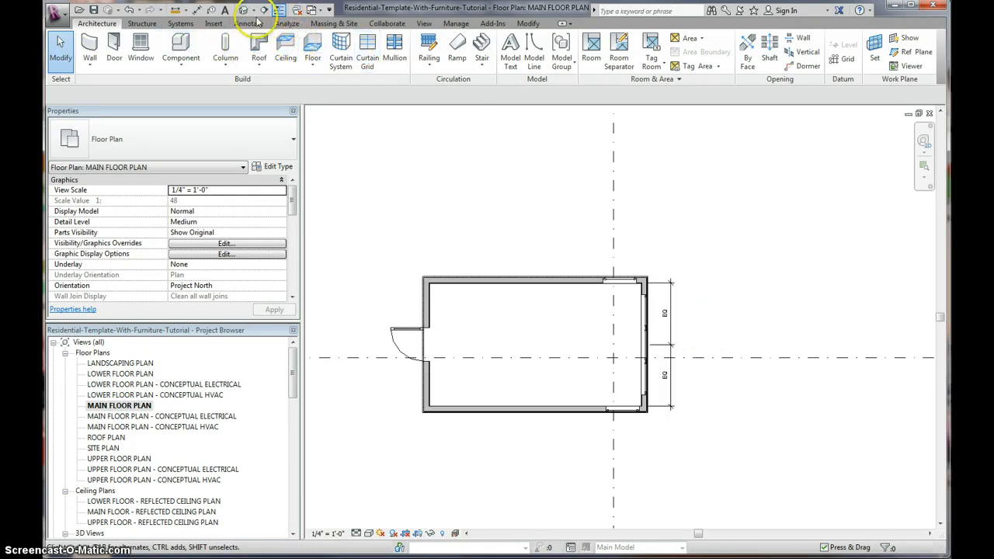
Step: Return to the default 3D view of the house after aligning the window
click(278, 10)
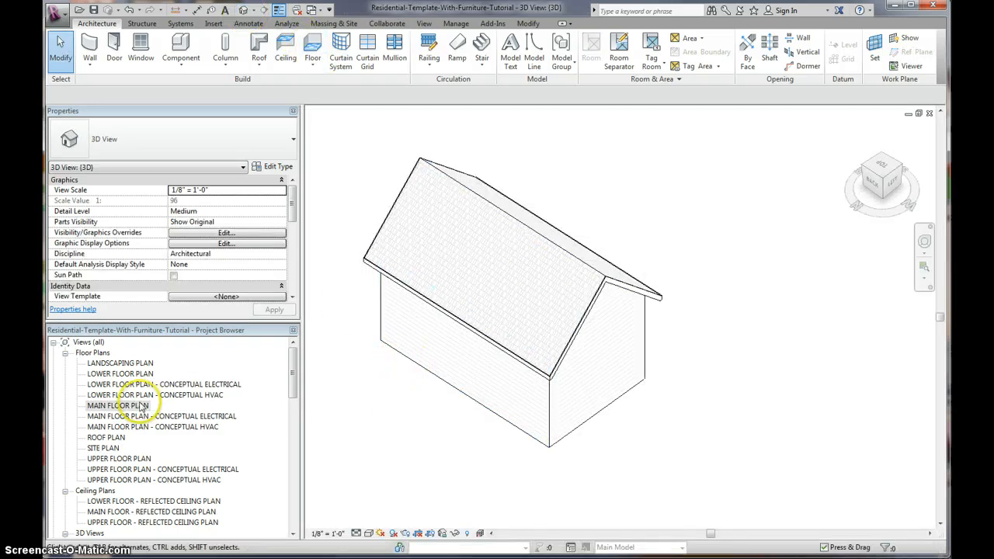
Step: Reopen MAIN FLOOR PLAN to join the walls meeting around the front door
double_click(118, 406)
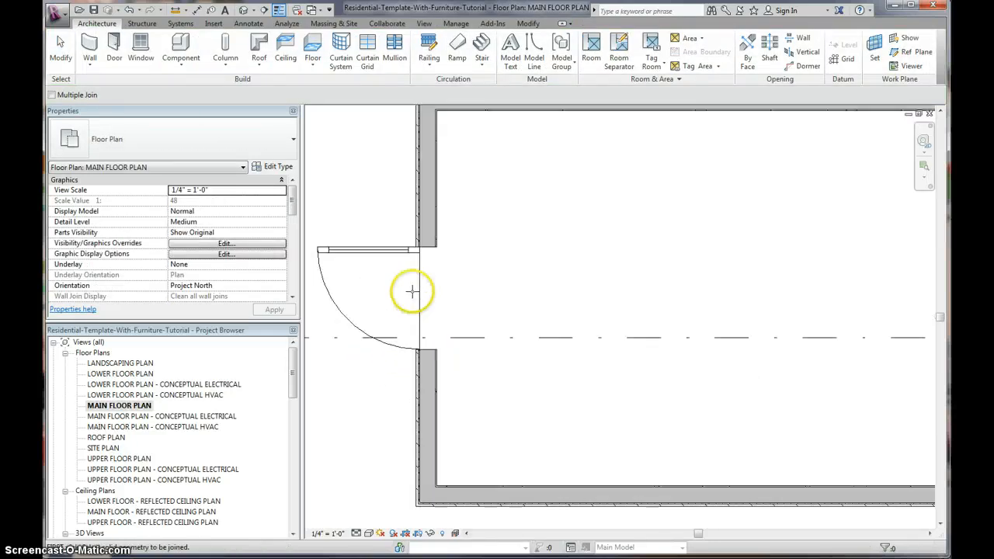
mouse_move(388, 278)
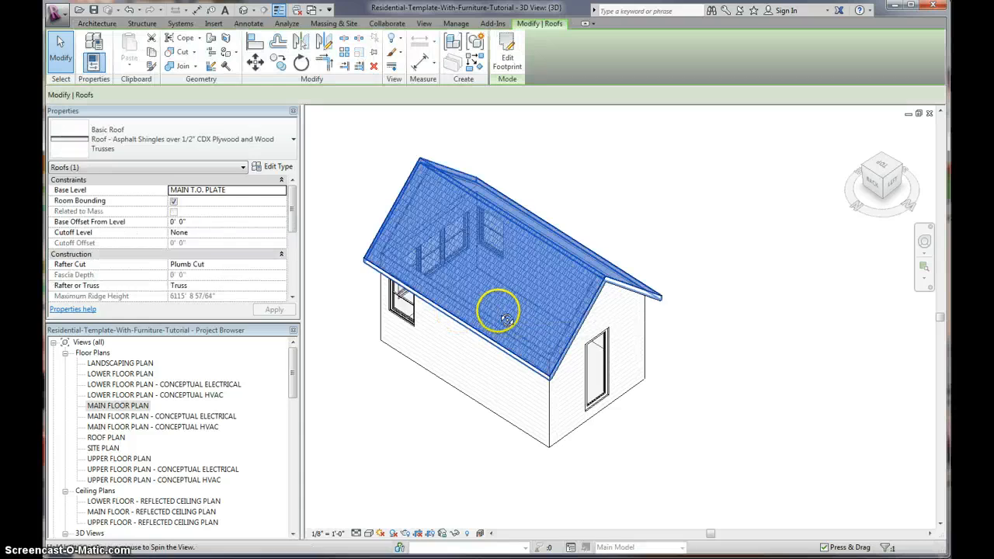
mouse_move(680, 317)
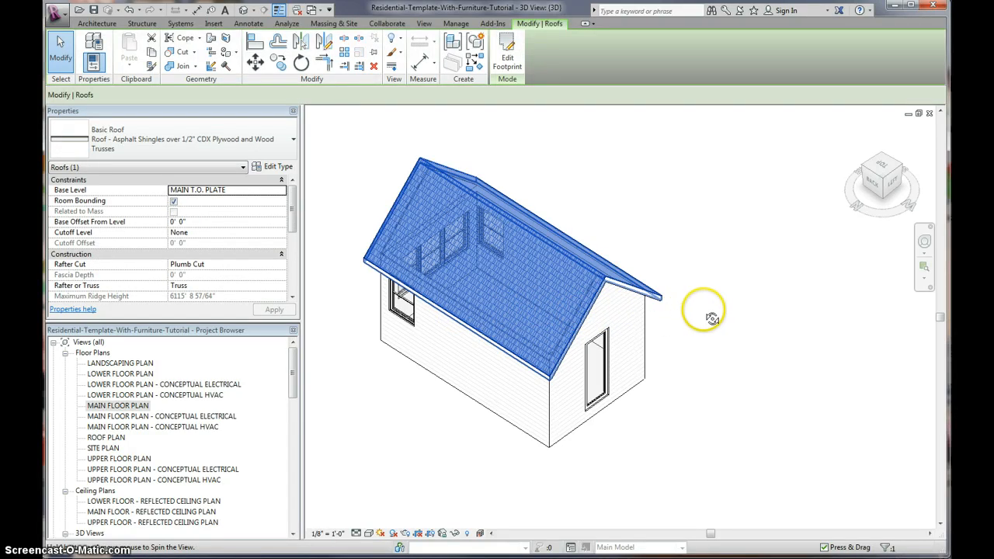
Step: Orbit the 3D model to view the side of the house with the row of windows
drag(702, 317, 587, 360)
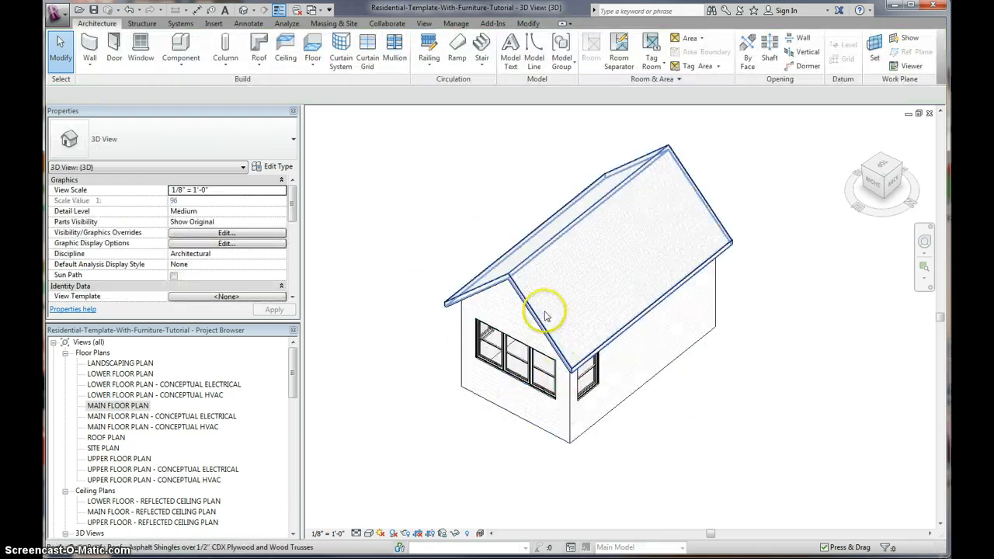
mouse_move(544, 314)
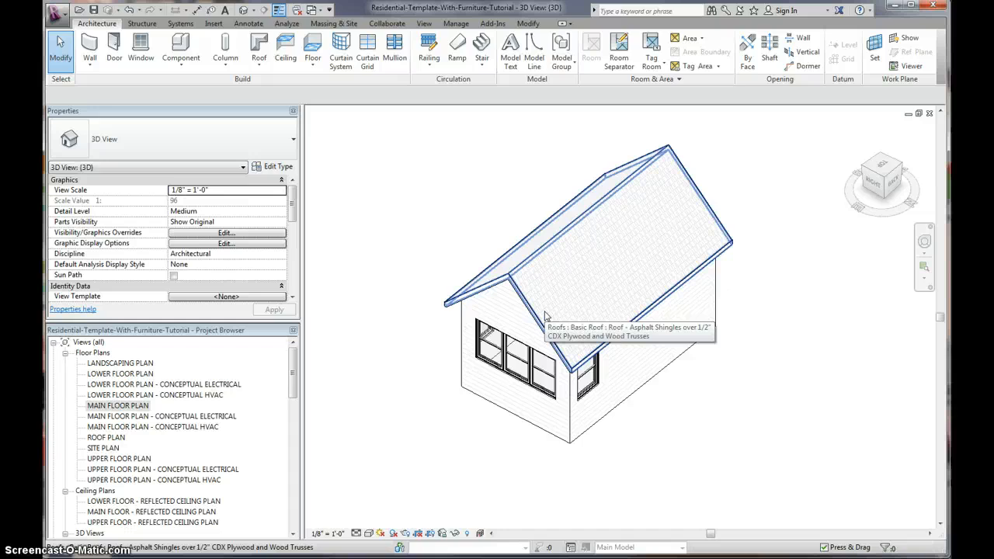